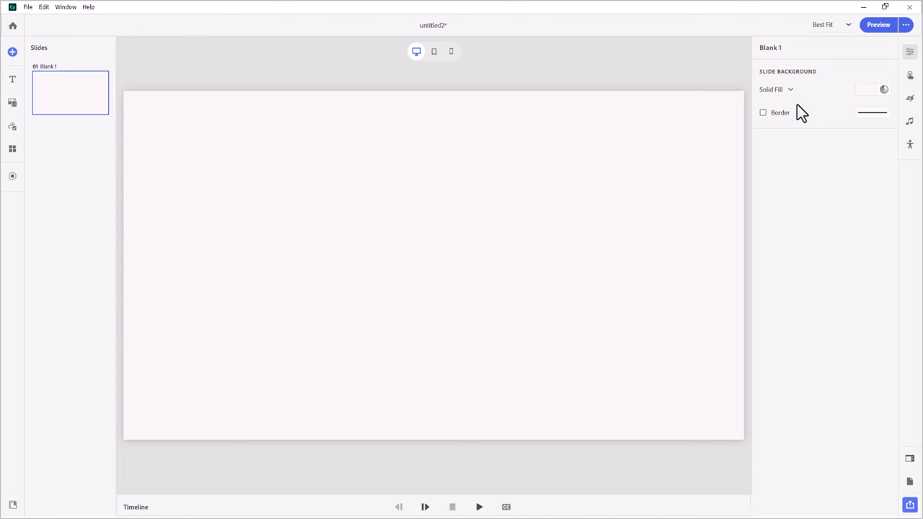
mouse_move(779, 94)
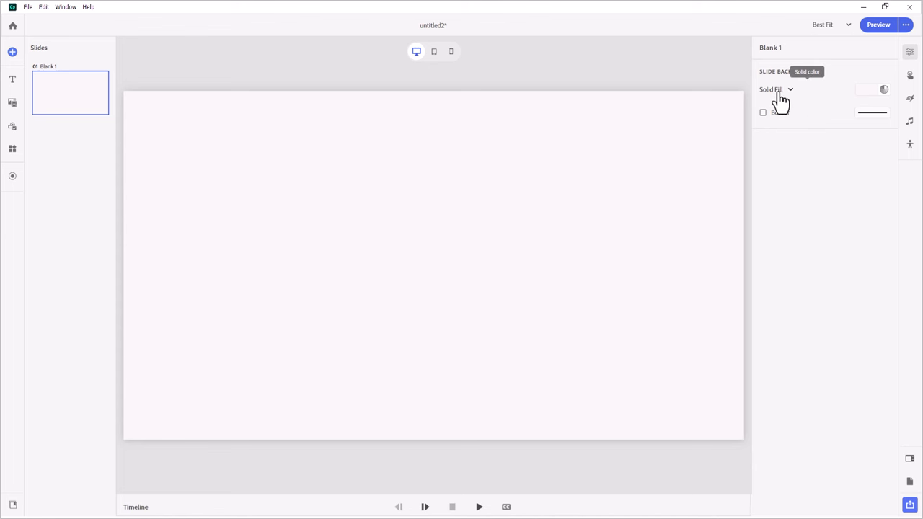
- Set the slide background to the computer image AdobeStock_297234486.jpeg
left_click(775, 88)
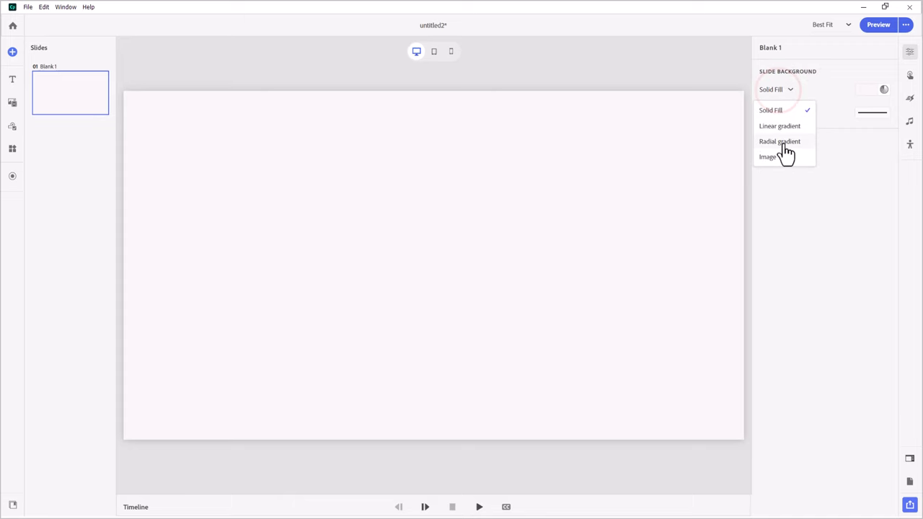
left_click(767, 156)
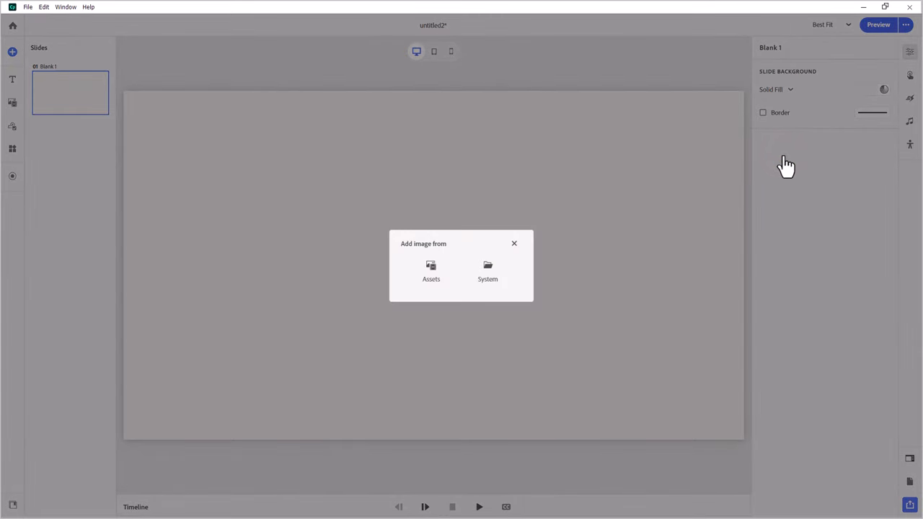
mouse_move(752, 224)
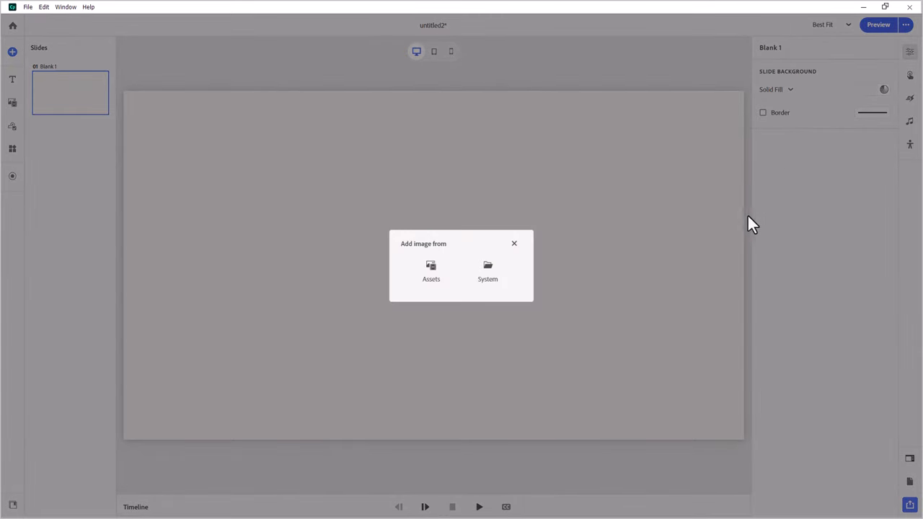
mouse_move(710, 261)
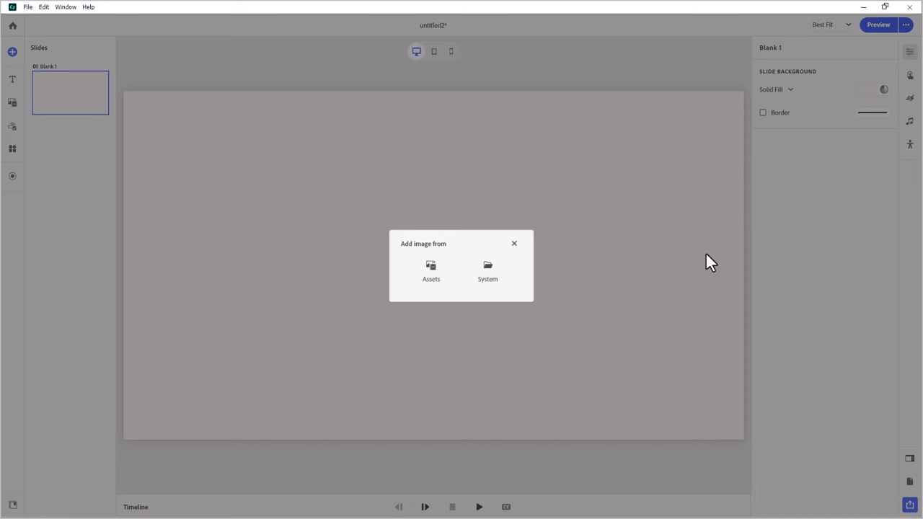
mouse_move(488, 279)
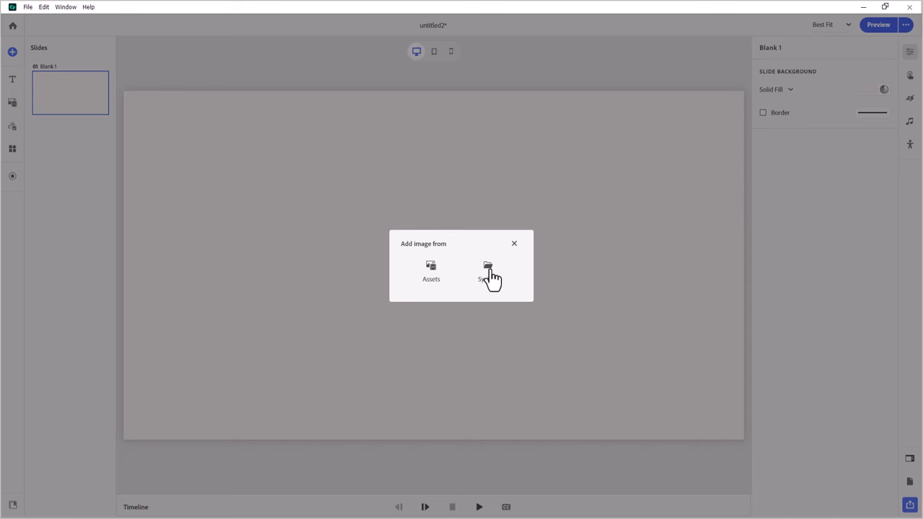
left_click(487, 270)
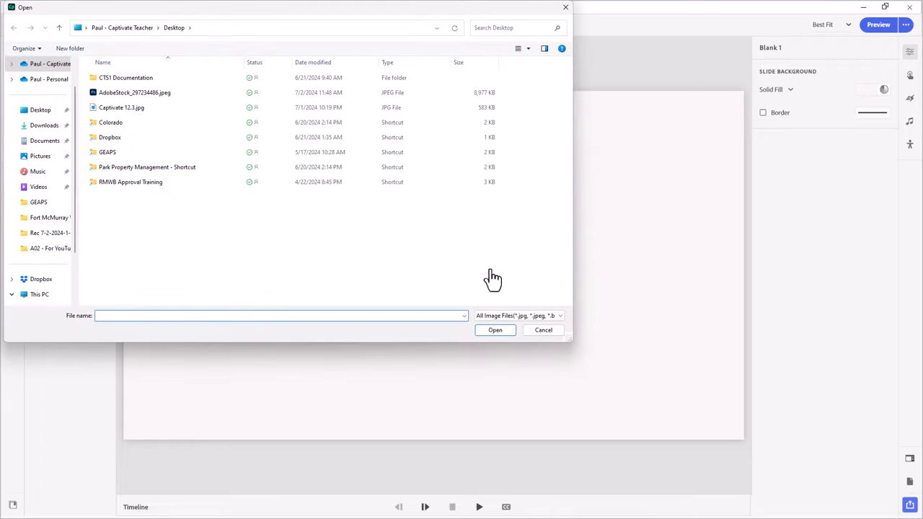
left_click(135, 92)
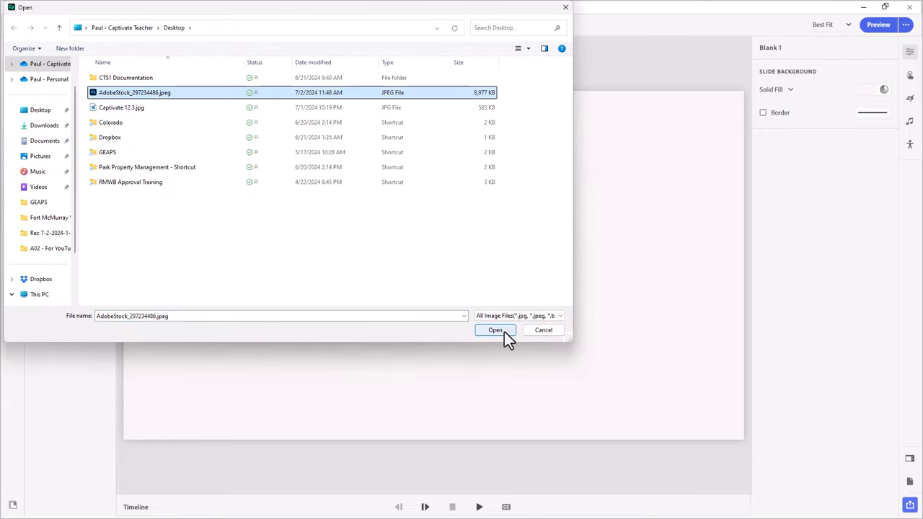
left_click(495, 330)
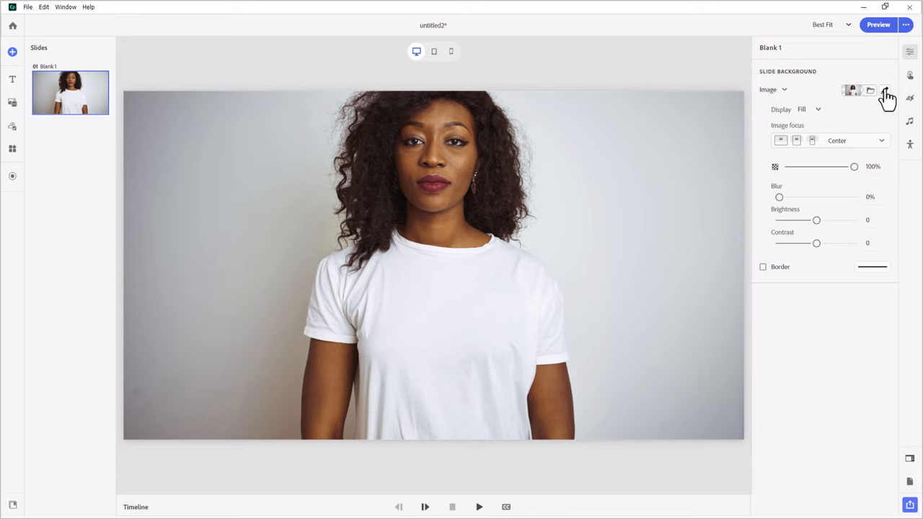
- Set the background photo's image focus to Left in the Edit image dialog
left_click(884, 89)
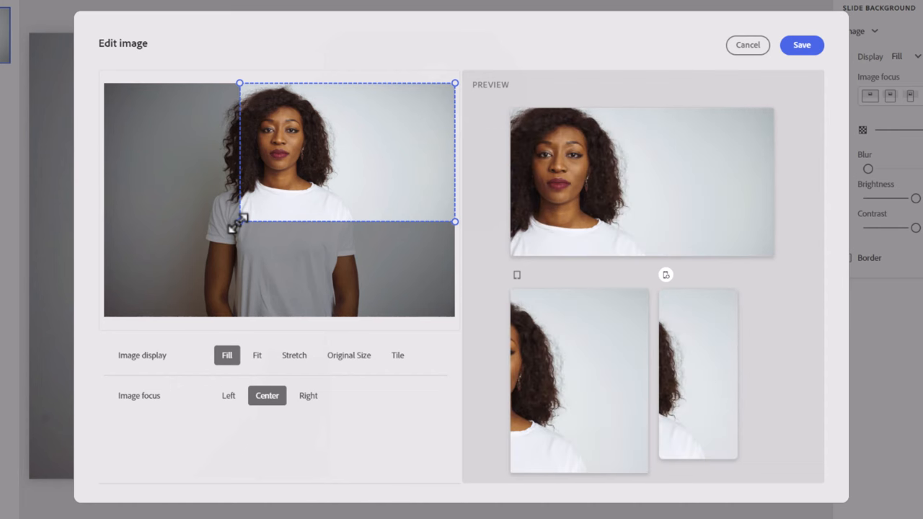
mouse_move(584, 405)
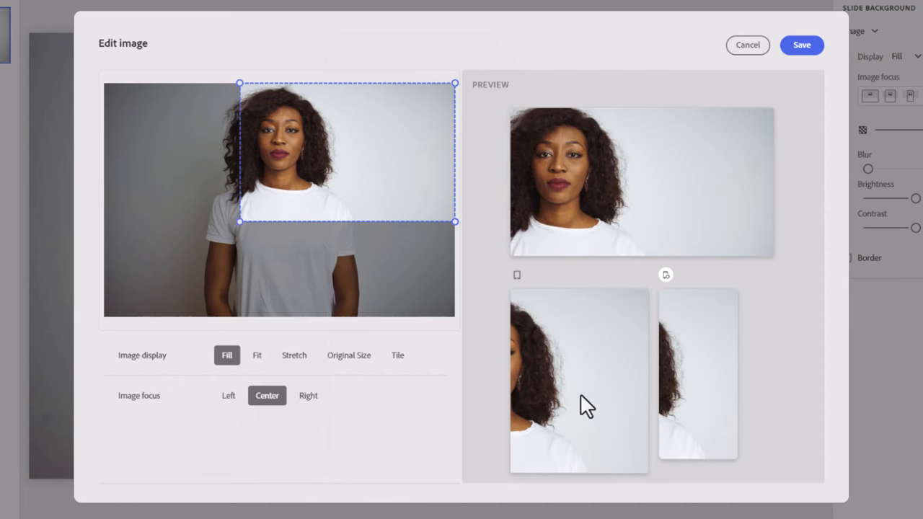
mouse_move(577, 397)
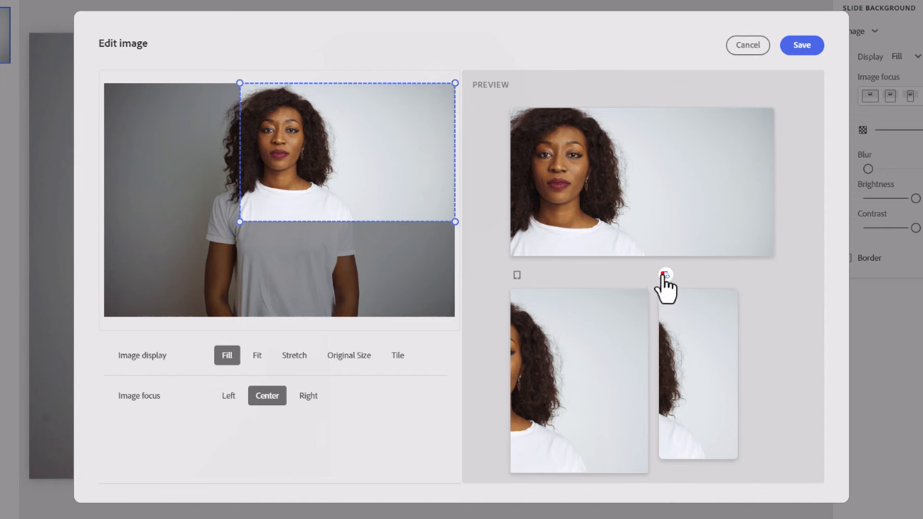
mouse_move(237, 407)
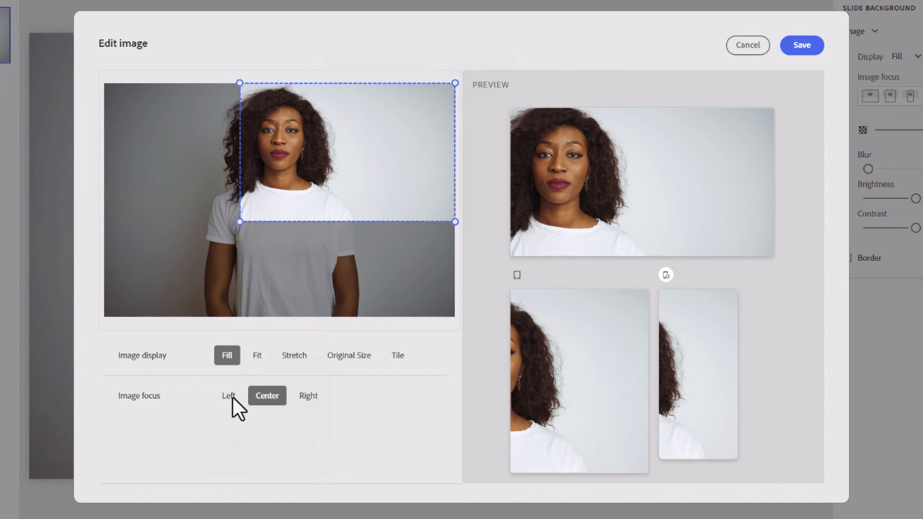
left_click(229, 395)
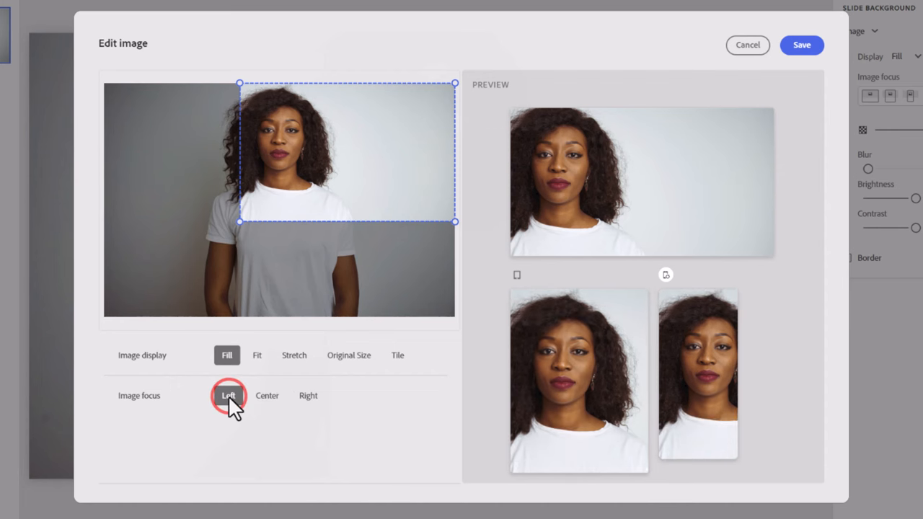
left_click(228, 395)
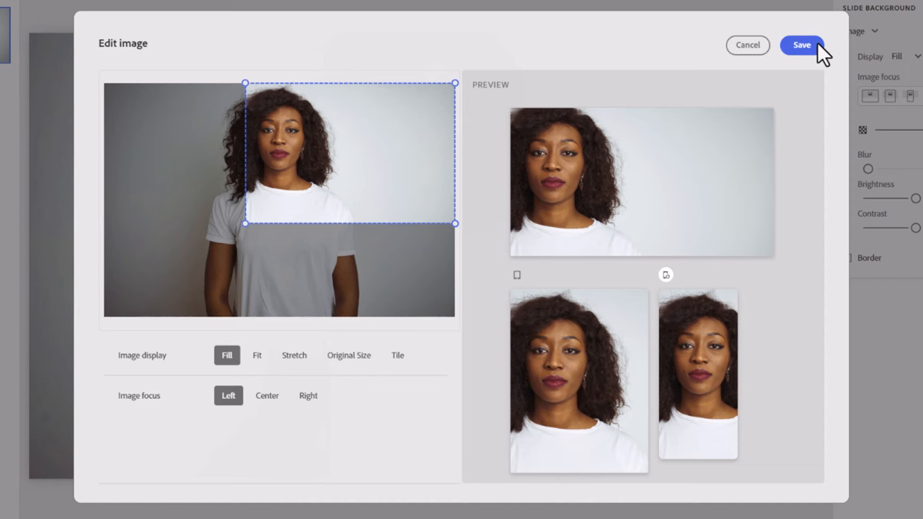
- Save the left focus and add a title-only Paragraph text block with Body unchecked
left_click(801, 45)
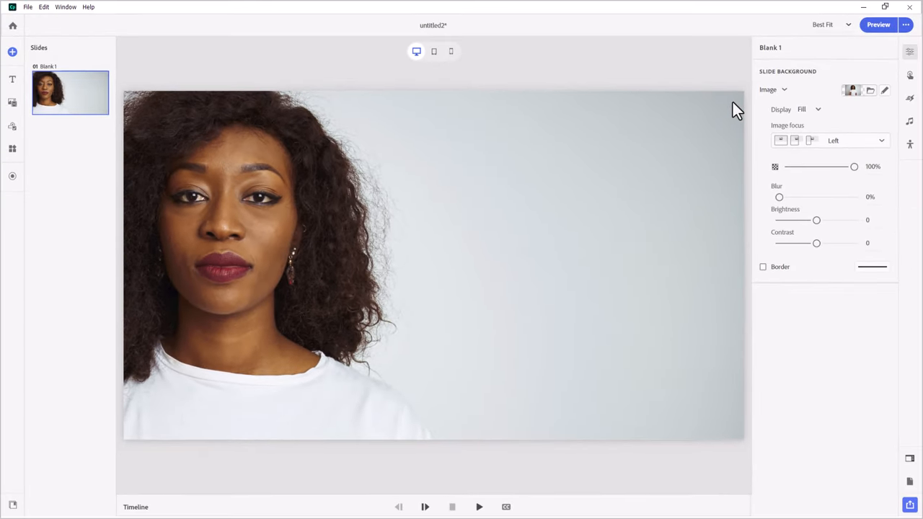
mouse_move(270, 47)
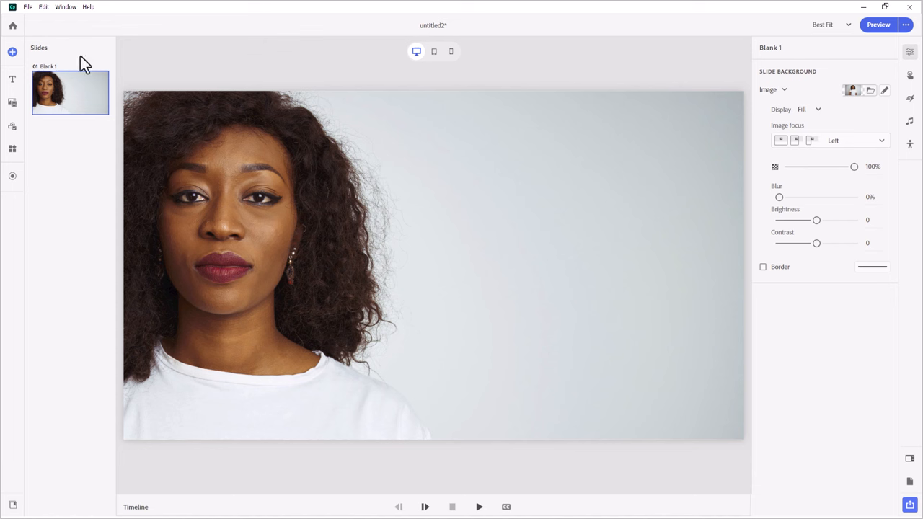
left_click(12, 79)
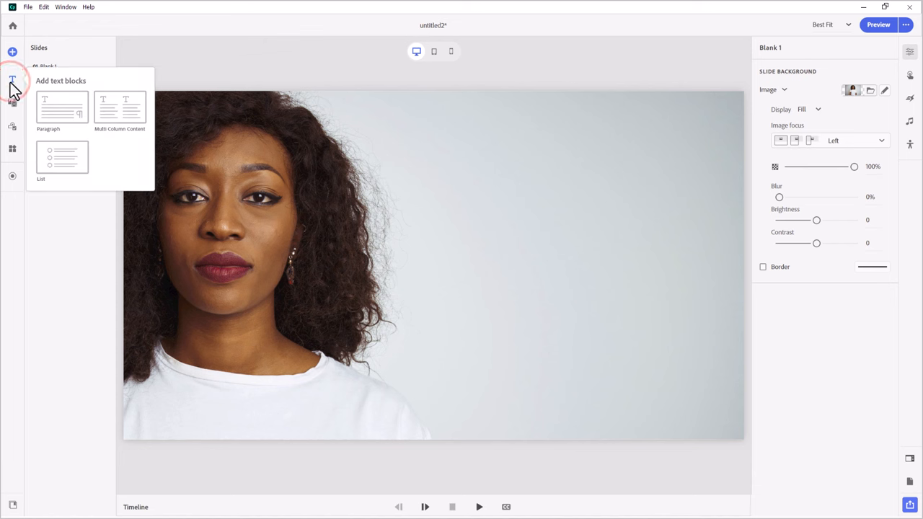
left_click(62, 107)
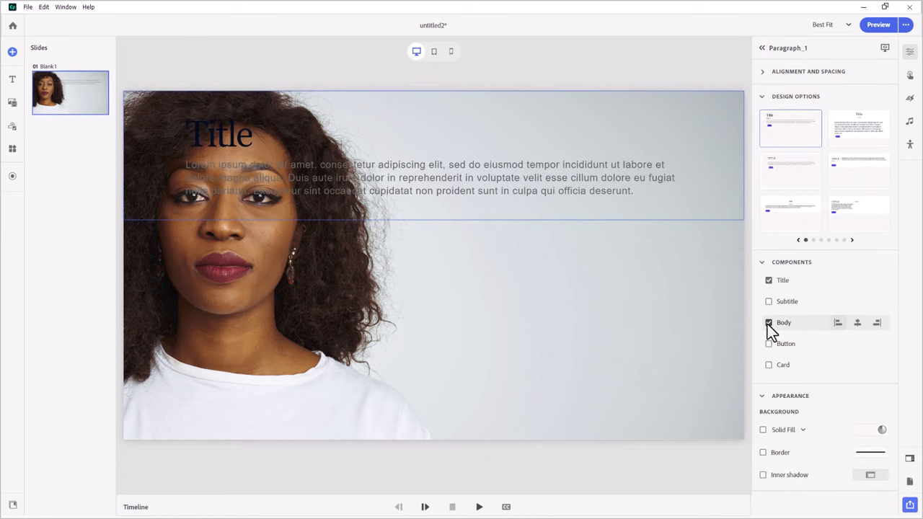
left_click(768, 322)
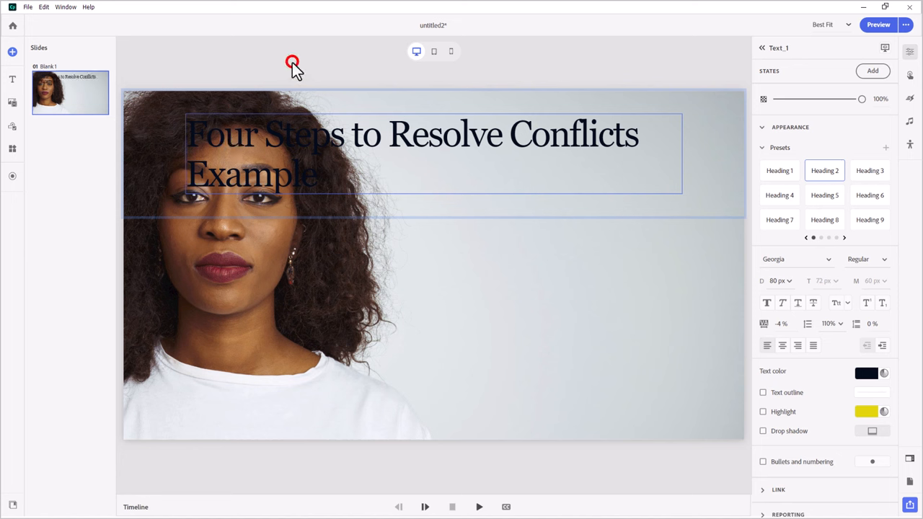
mouse_move(157, 141)
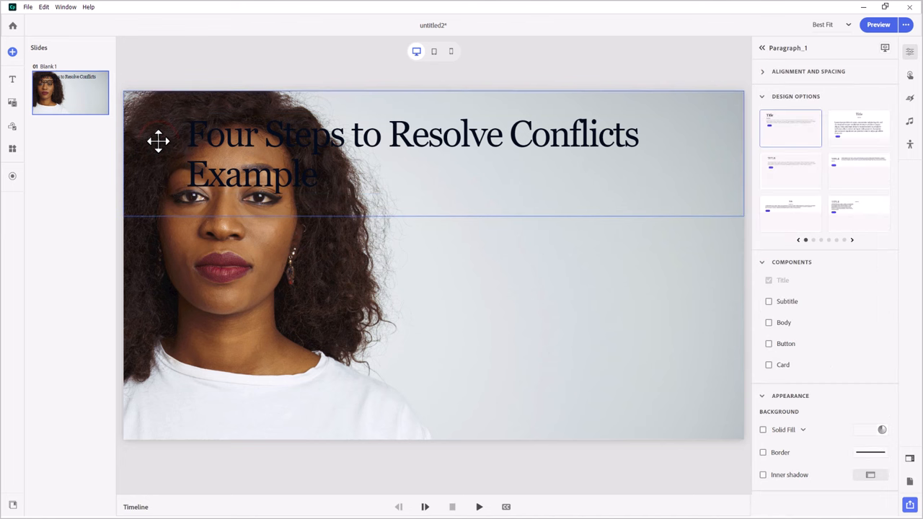
mouse_move(697, 333)
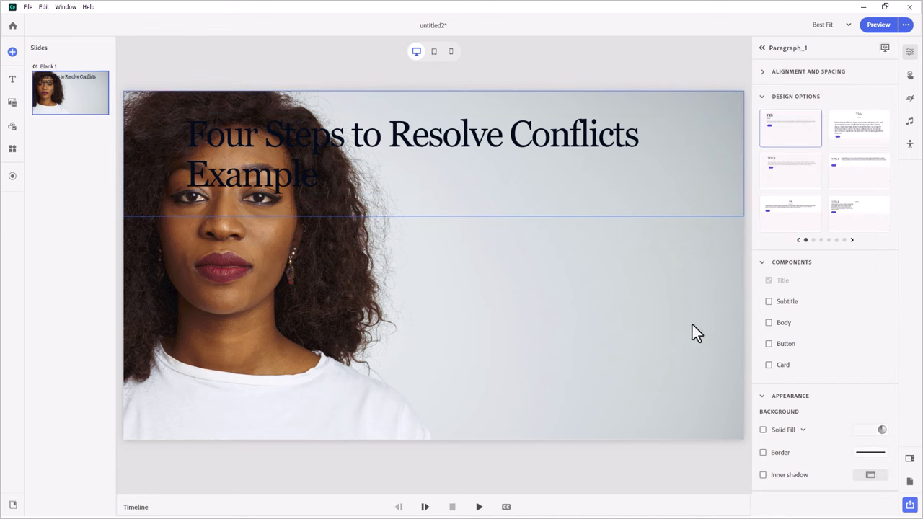
mouse_move(783, 439)
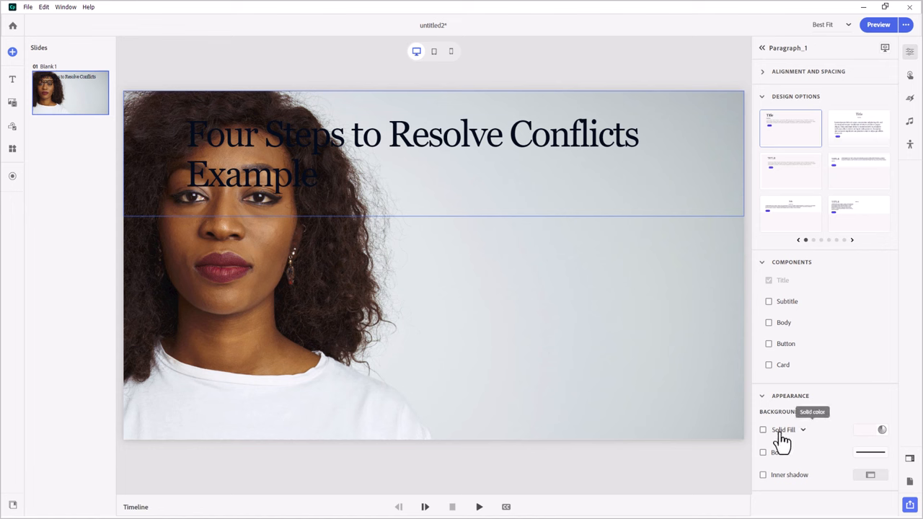
- Give the title block a #FBF7F4 solid fill at 75% opacity
left_click(785, 430)
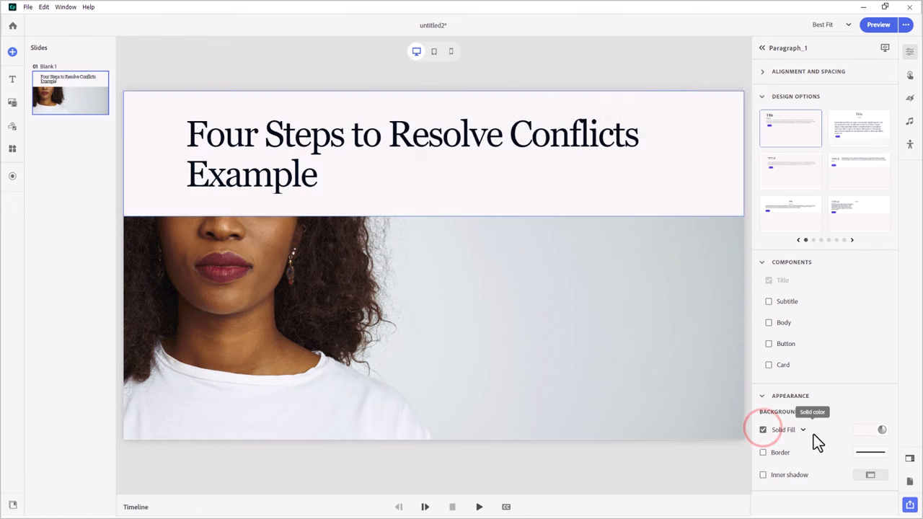
left_click(879, 429)
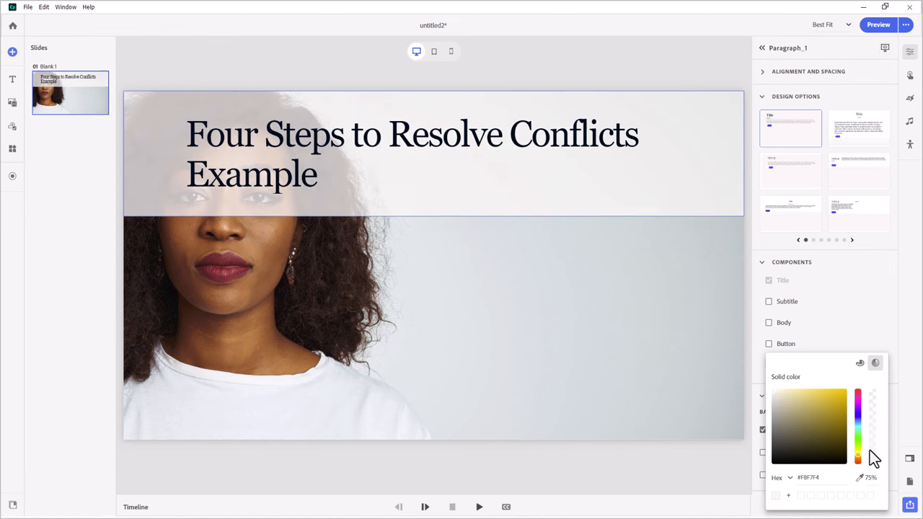
mouse_move(703, 202)
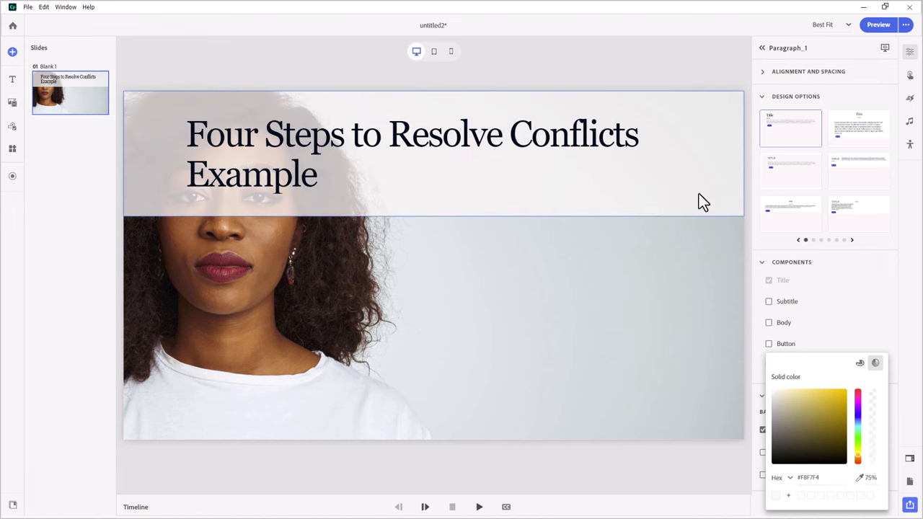
left_click(600, 136)
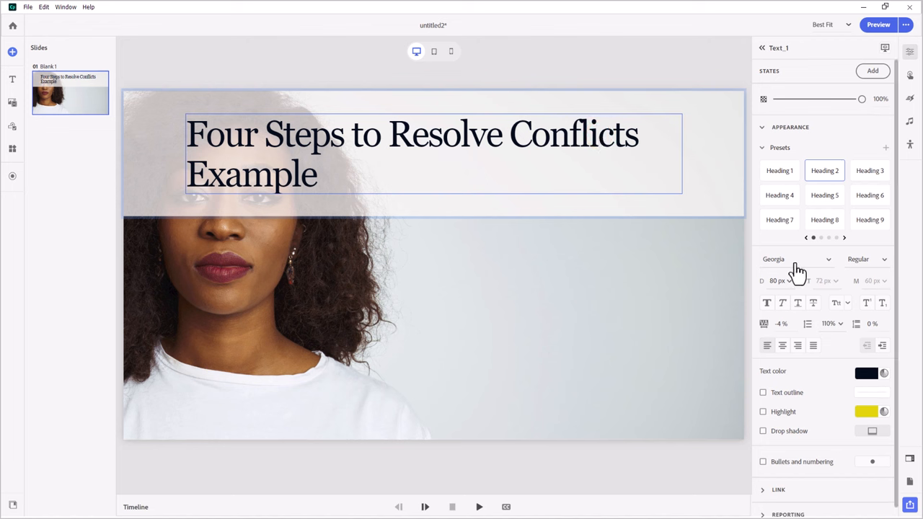
- Change the title font to DM Sans Semi Bold
left_click(793, 259)
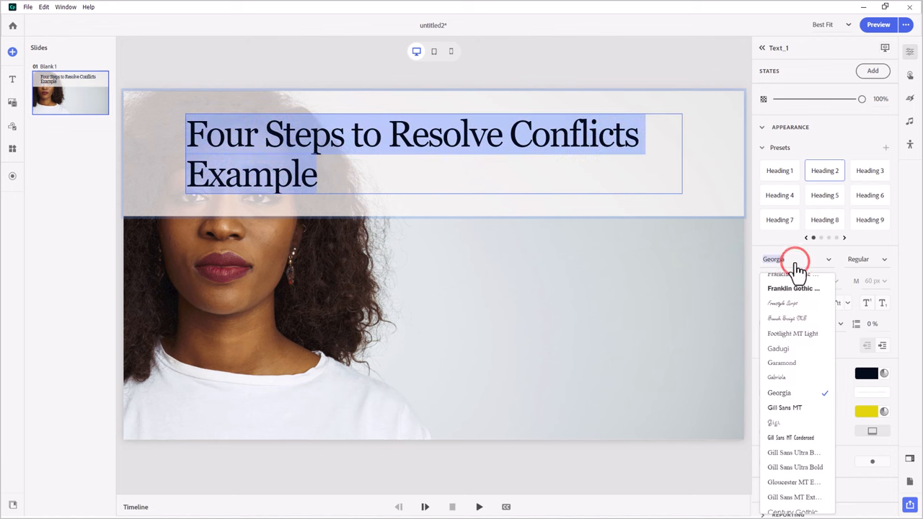
type("dm")
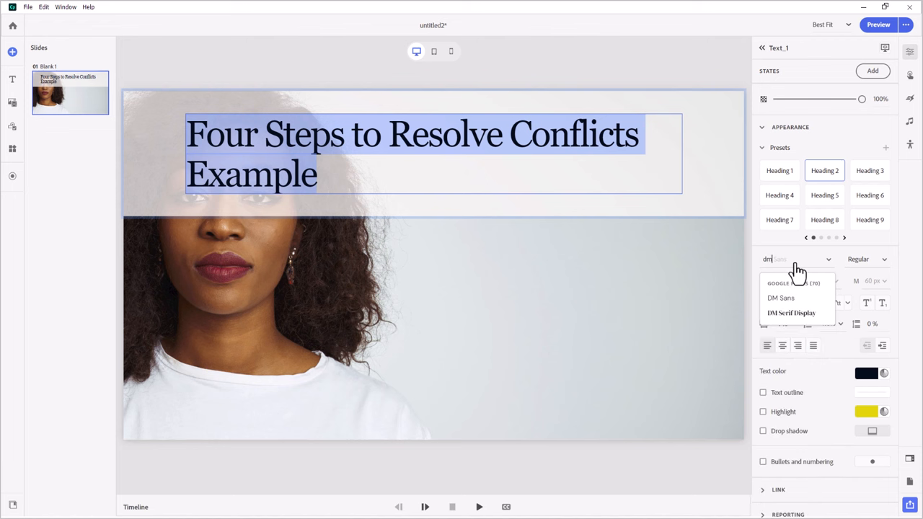
mouse_move(802, 299)
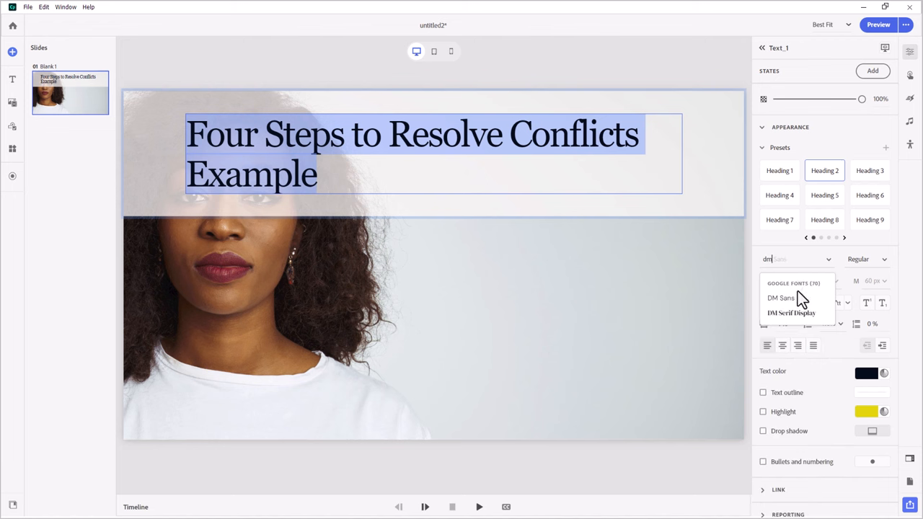
left_click(780, 298)
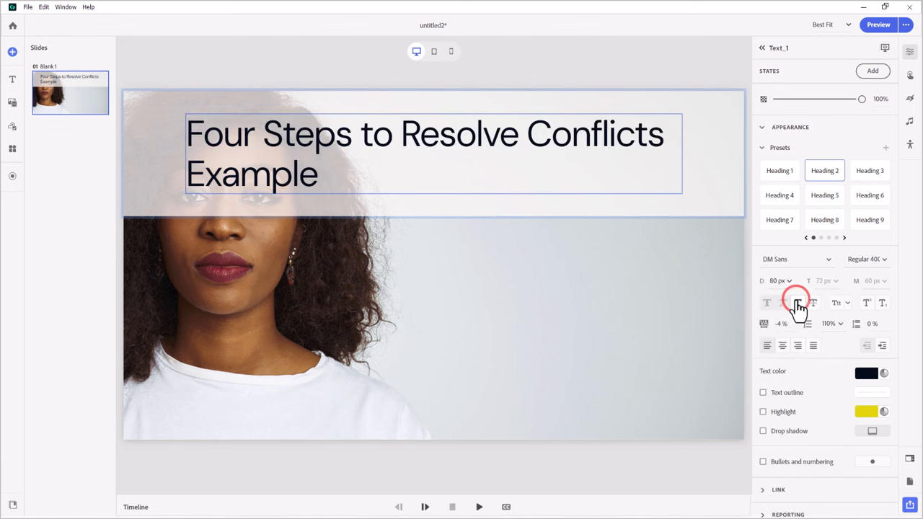
left_click(865, 259)
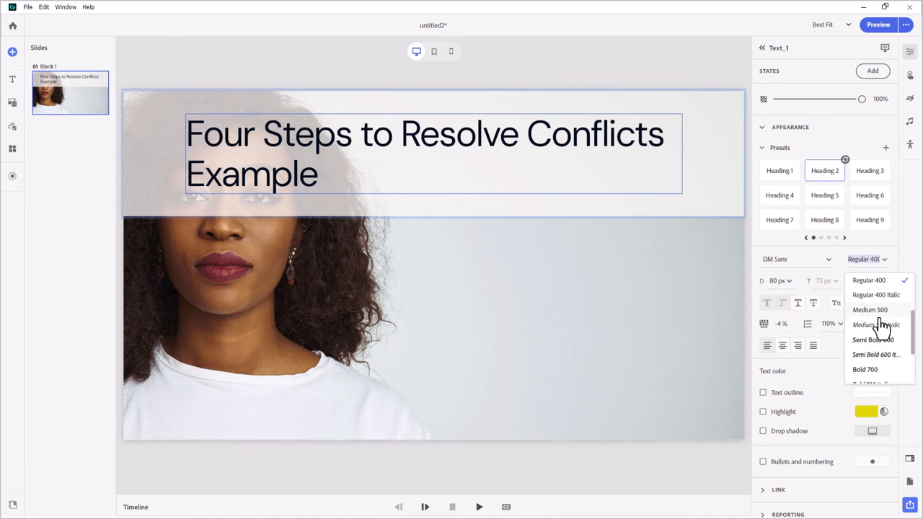
left_click(873, 340)
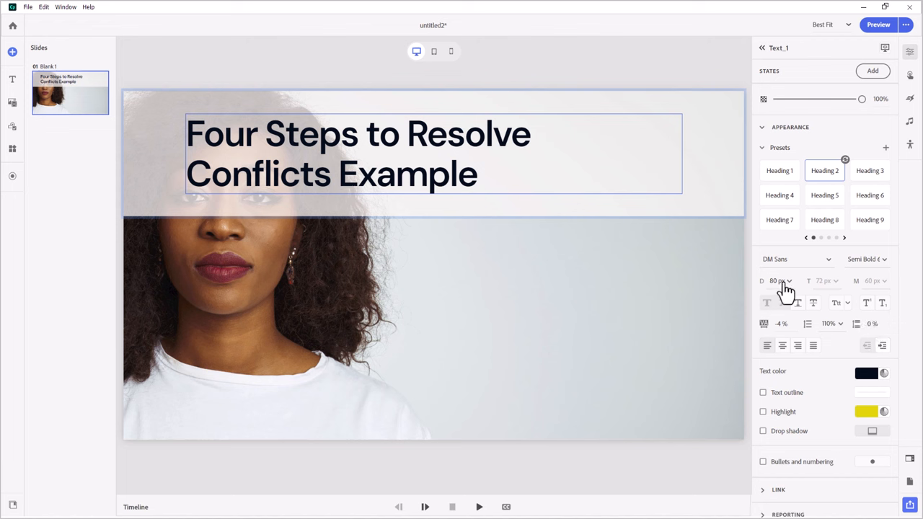
- Set the title size to 36 px for desktop and tablet layouts
left_click(777, 281)
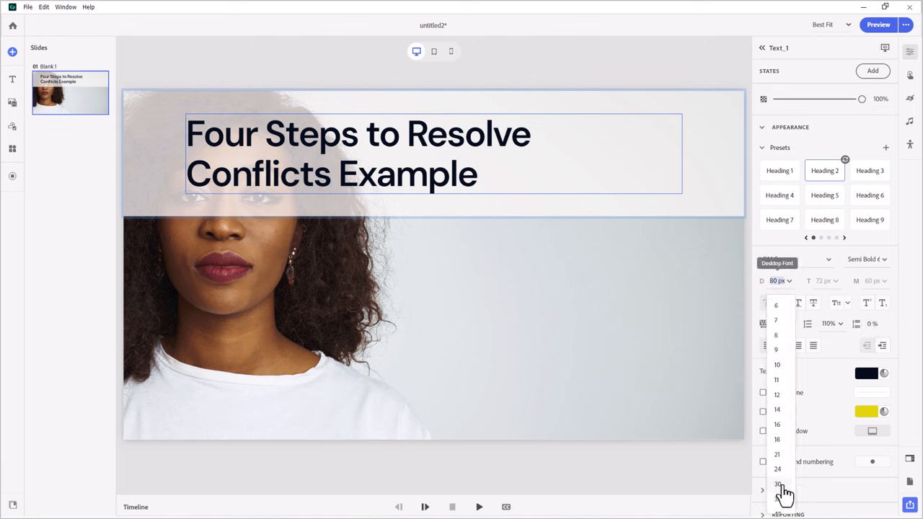
left_click(777, 498)
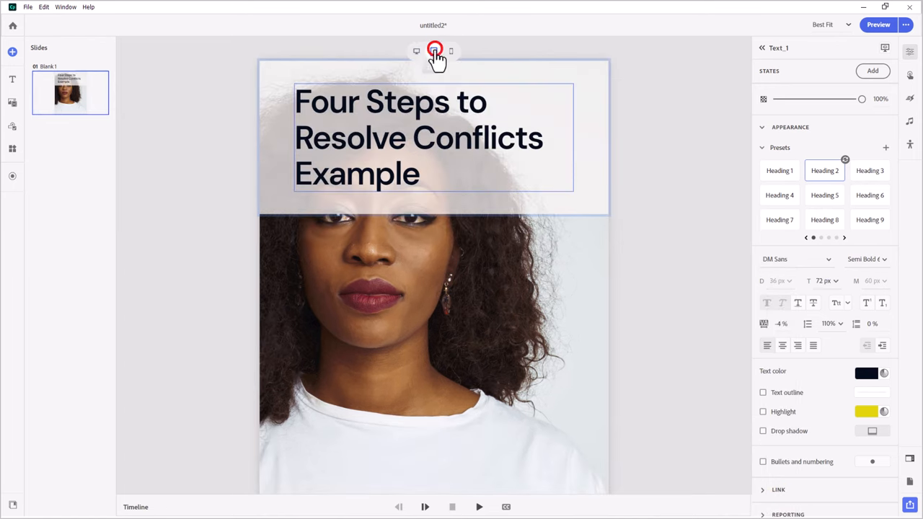
left_click(822, 280)
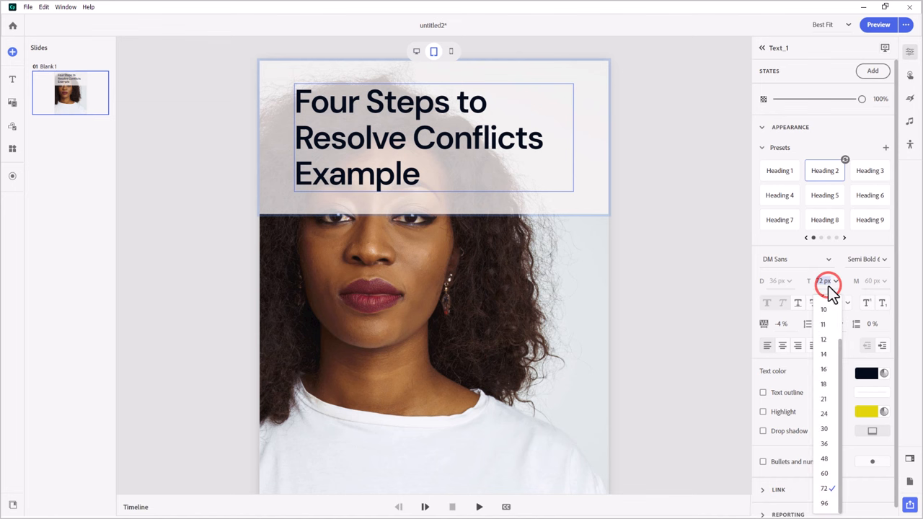
left_click(824, 443)
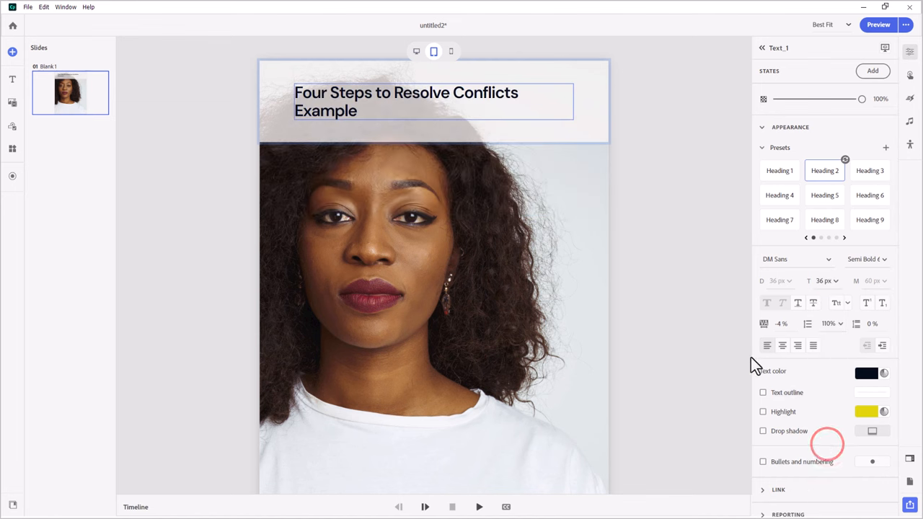
left_click(451, 52)
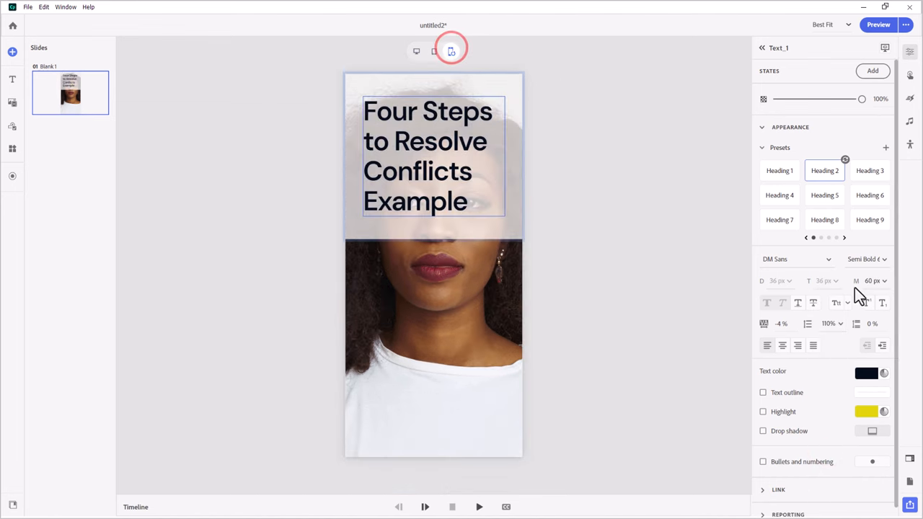
left_click(874, 280)
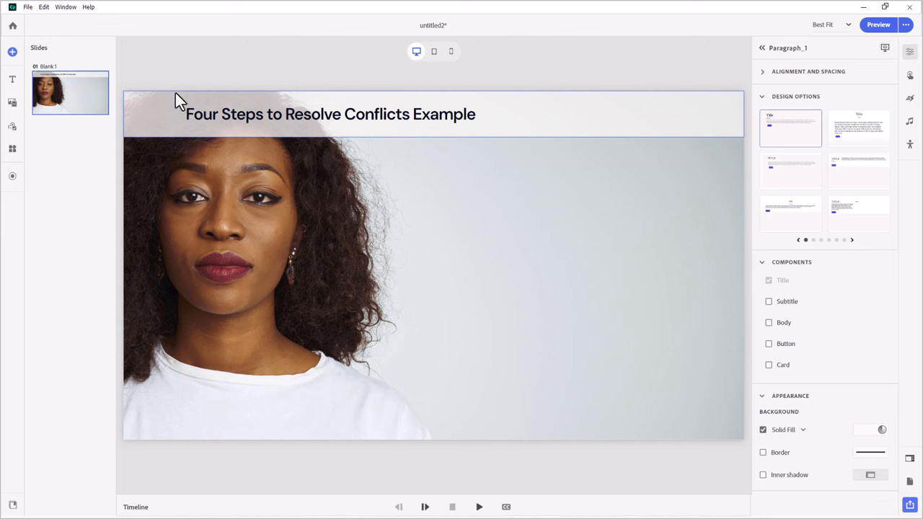
mouse_move(13, 127)
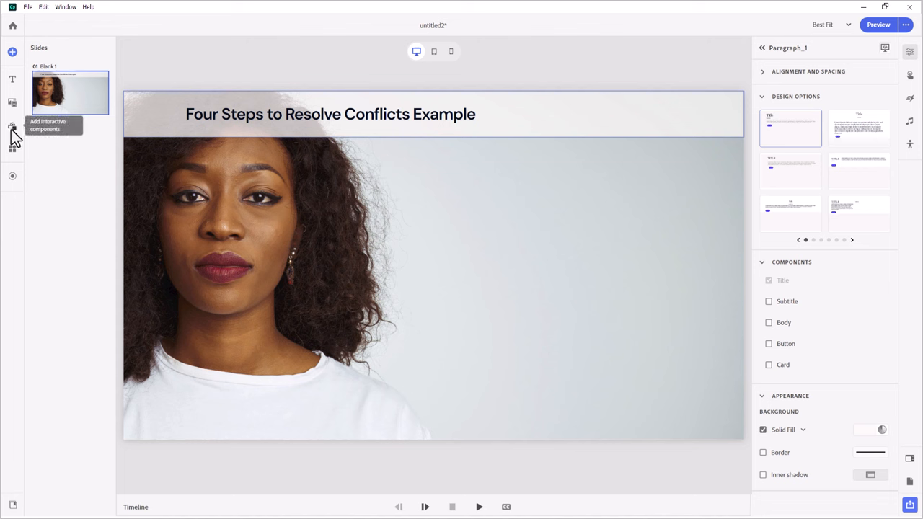
- Add a Radio Group block with Card enabled and Label hidden
left_click(13, 127)
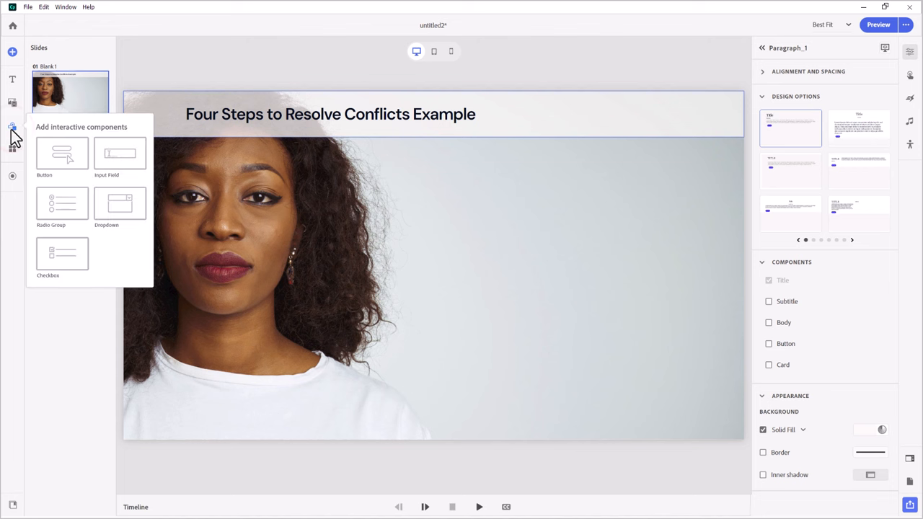
left_click(61, 203)
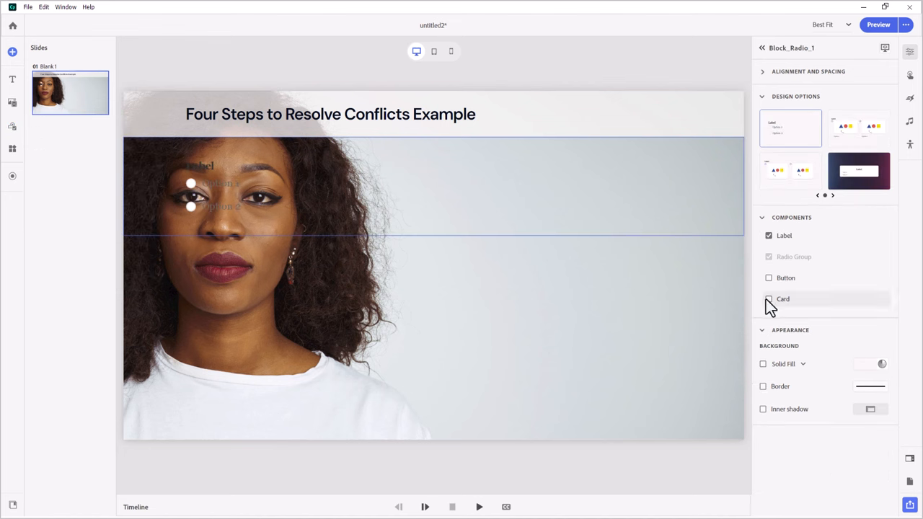
left_click(769, 299)
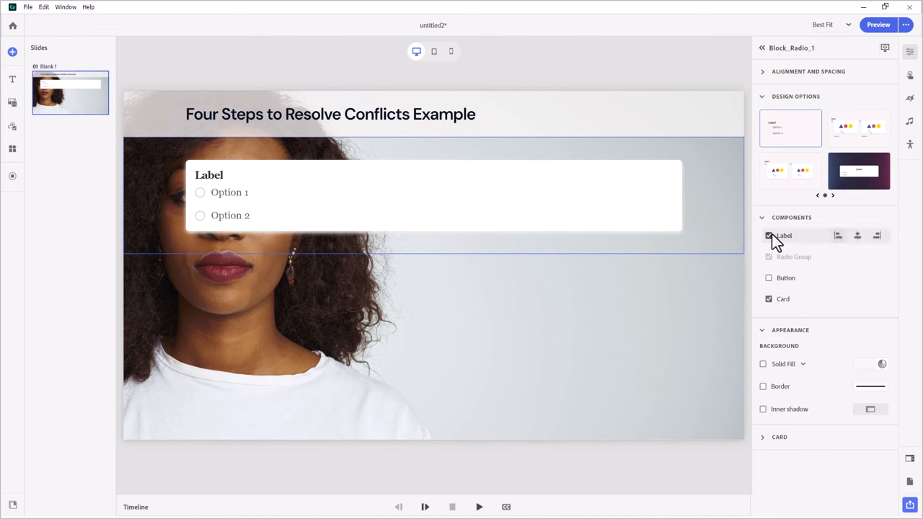
left_click(768, 236)
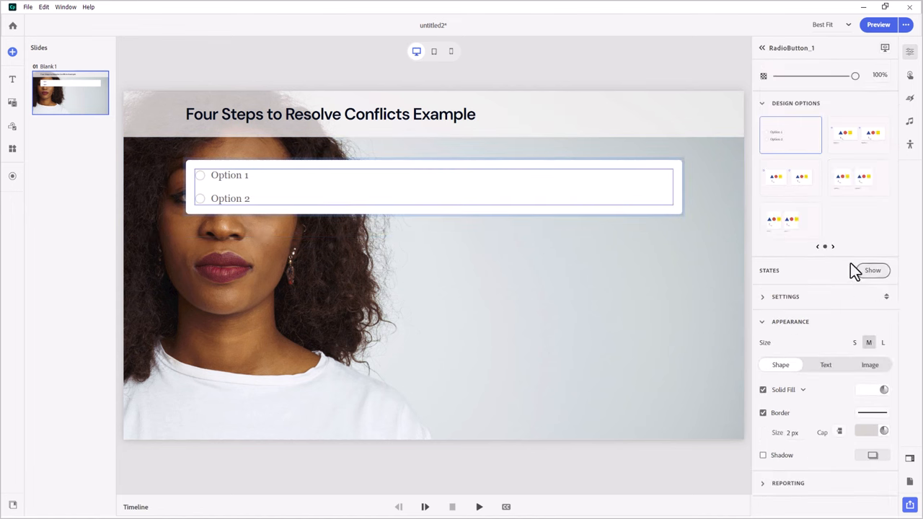
- Increase the radio group to four options
left_click(785, 296)
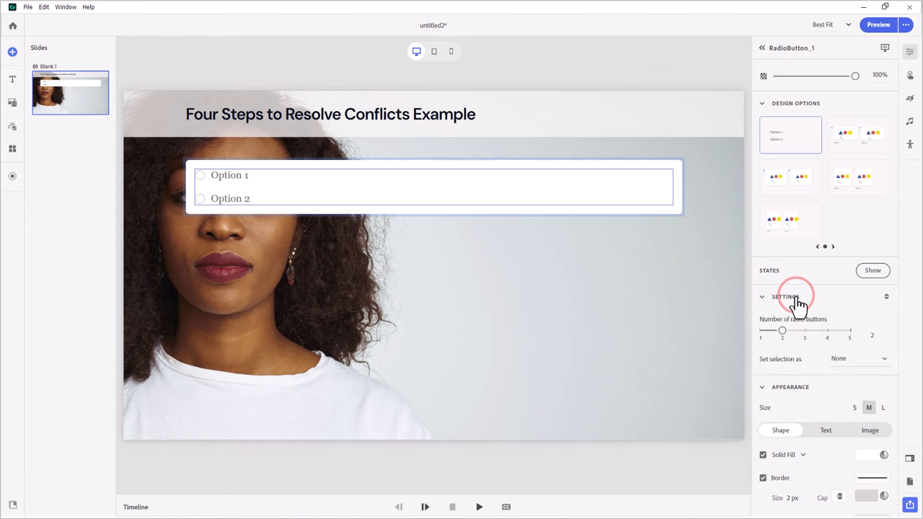
left_click_drag(781, 330, 804, 335)
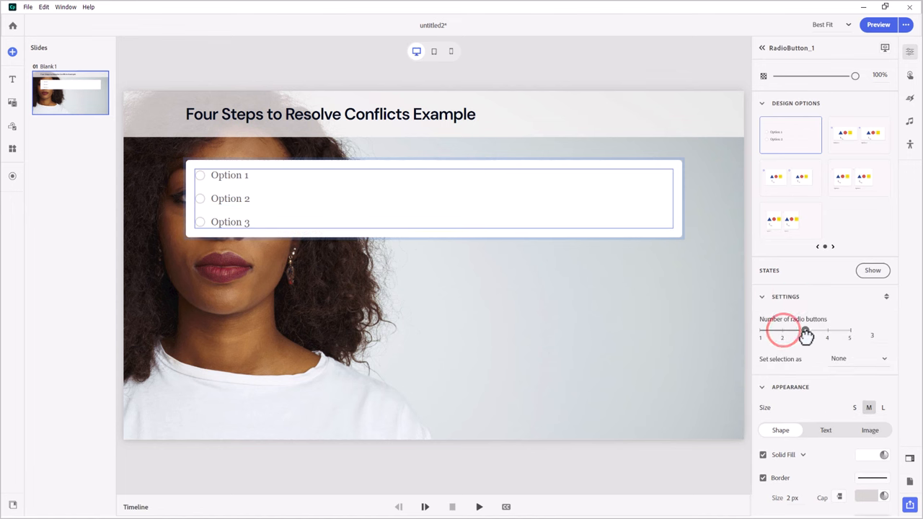
left_click_drag(805, 330, 827, 330)
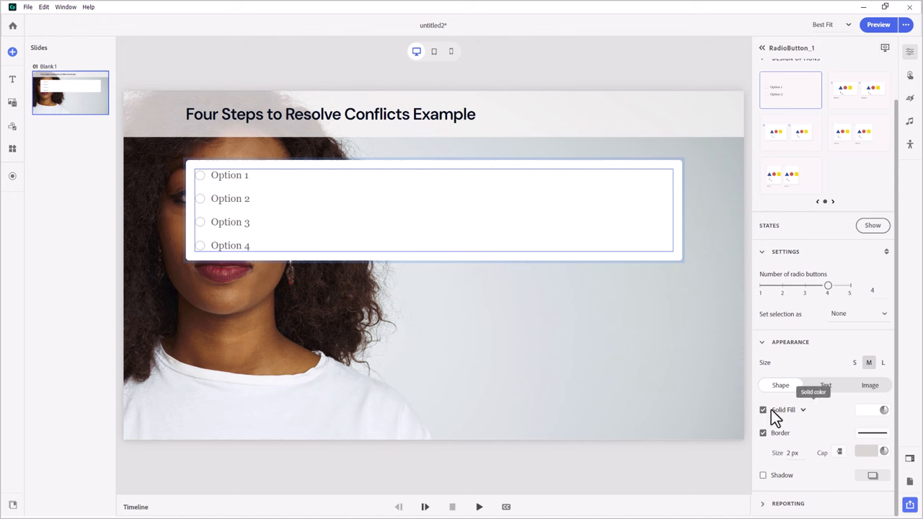
- Turn off the radio buttons' solid fill and border
left_click(763, 409)
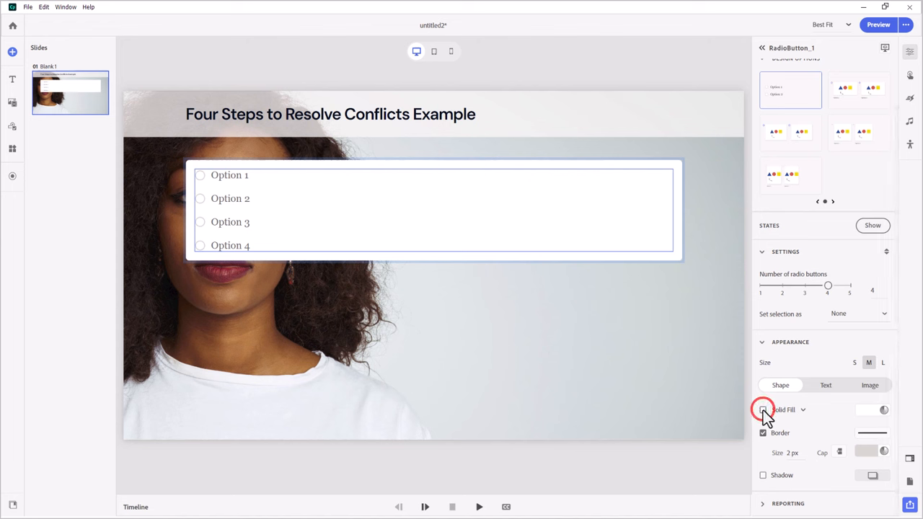
left_click(763, 410)
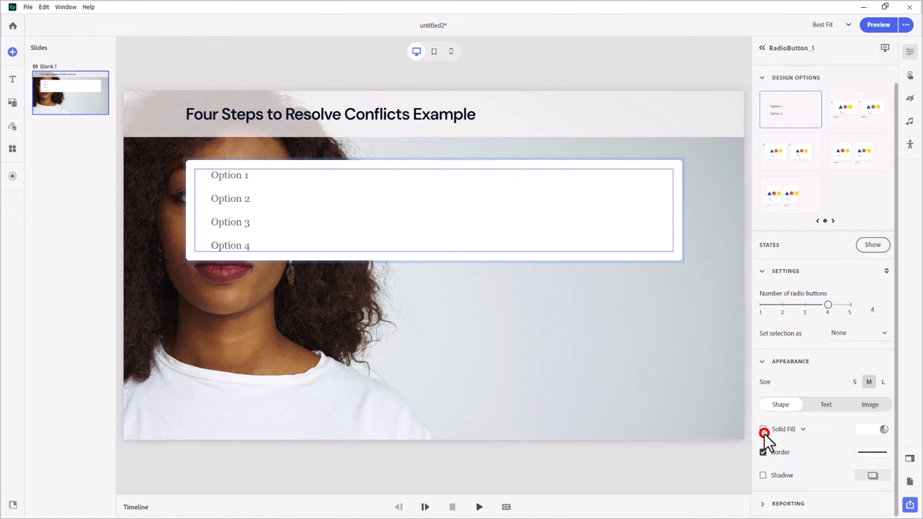
left_click(764, 429)
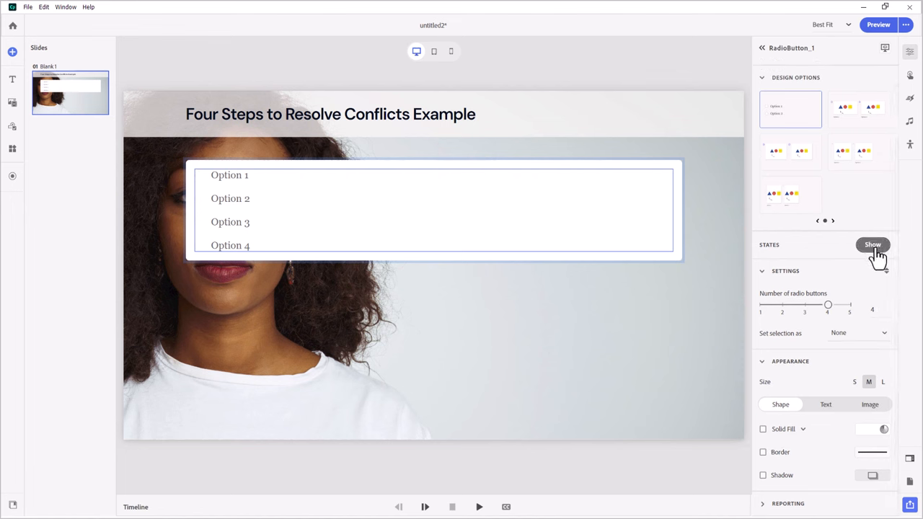
- Set the Selected state's radio indicator to a checkmark
left_click(872, 245)
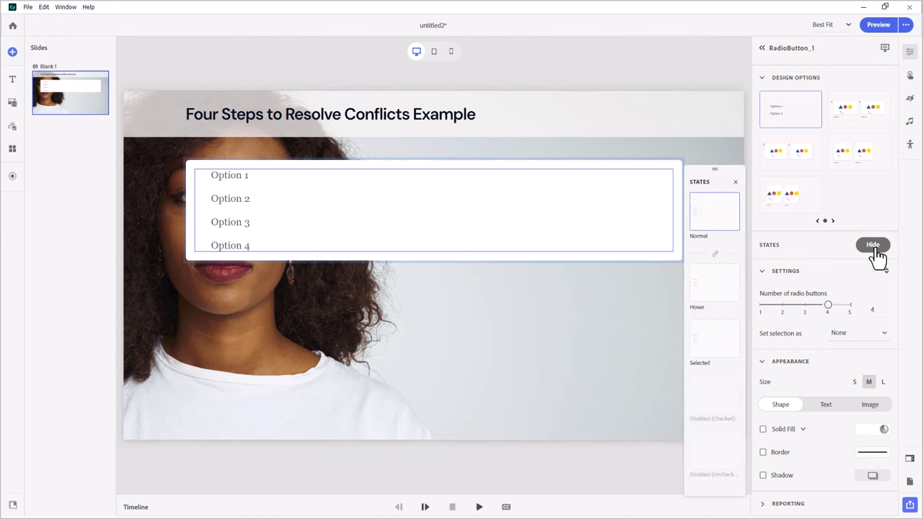
mouse_move(721, 287)
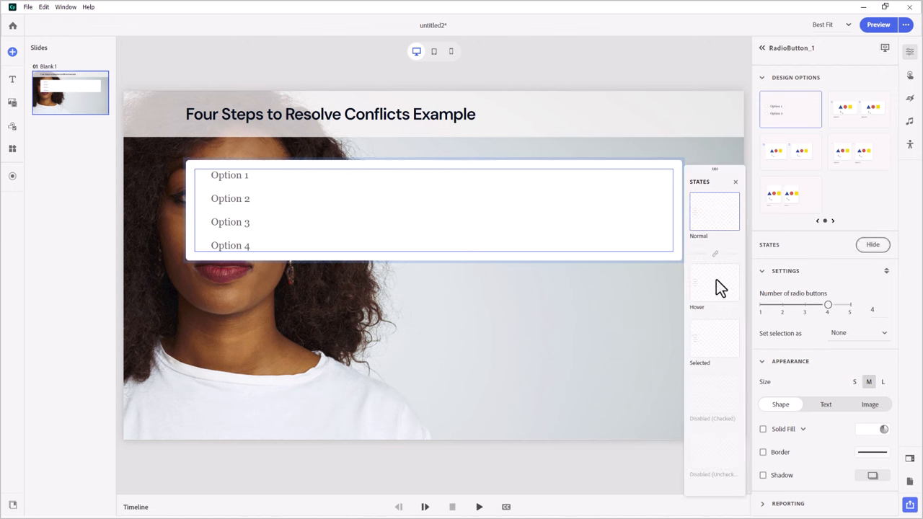
mouse_move(713, 281)
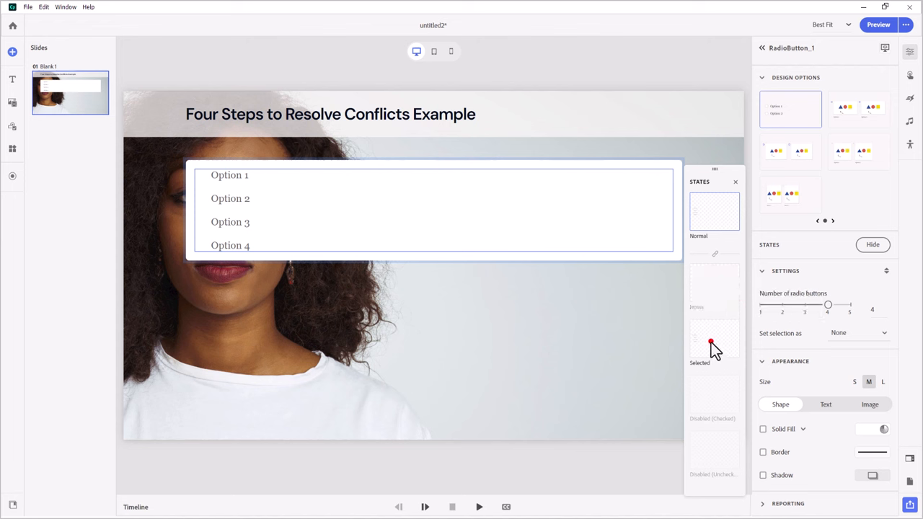
left_click(714, 339)
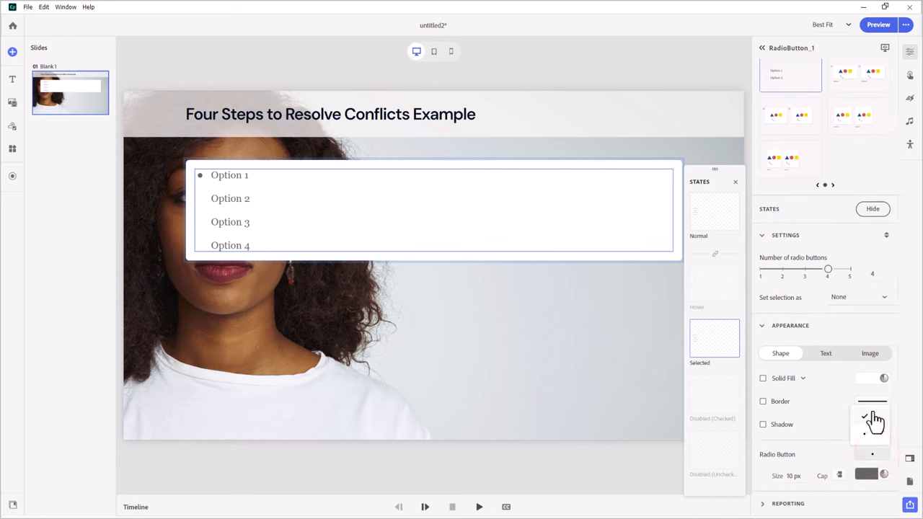
left_click(873, 422)
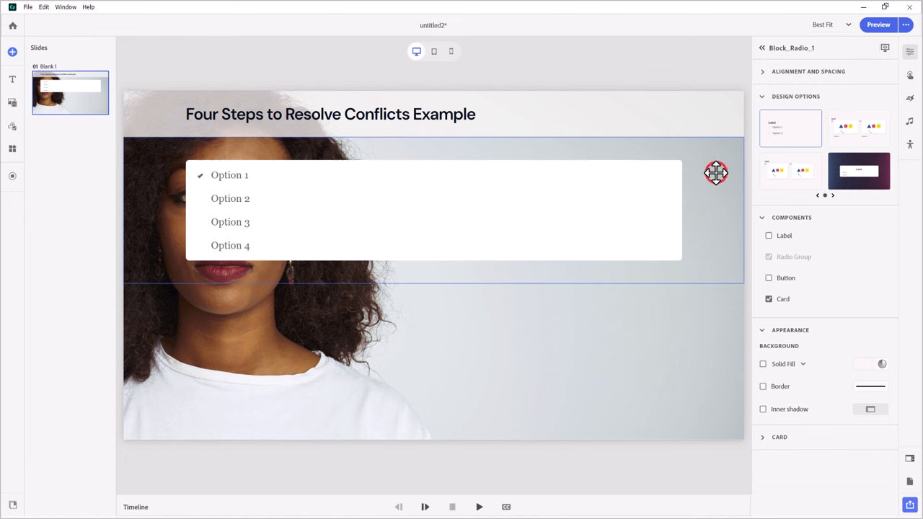
- Give the radio block 26% left padding and preview tablet, phone and desktop layouts
left_click(763, 71)
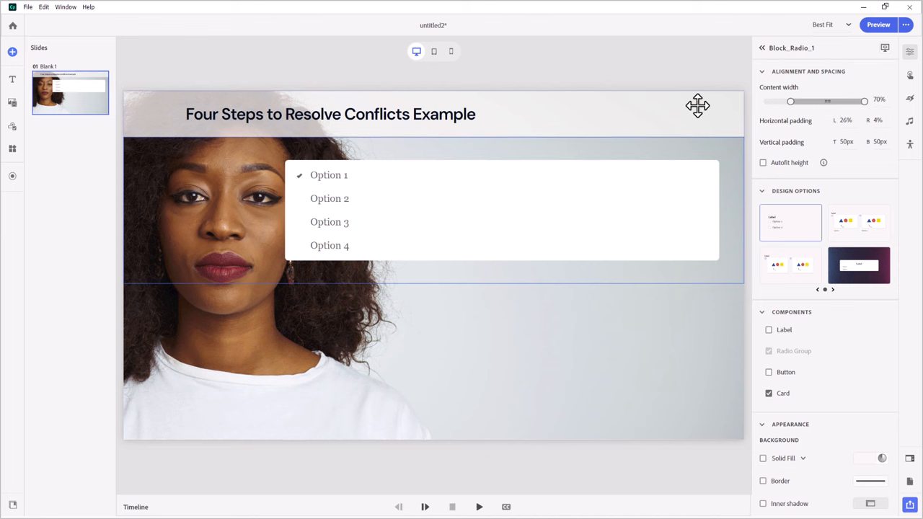
left_click(433, 51)
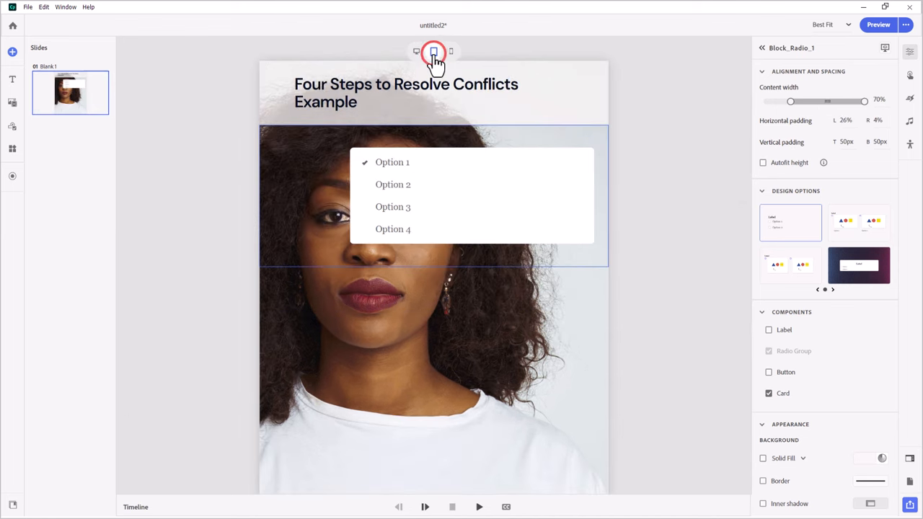
left_click(450, 51)
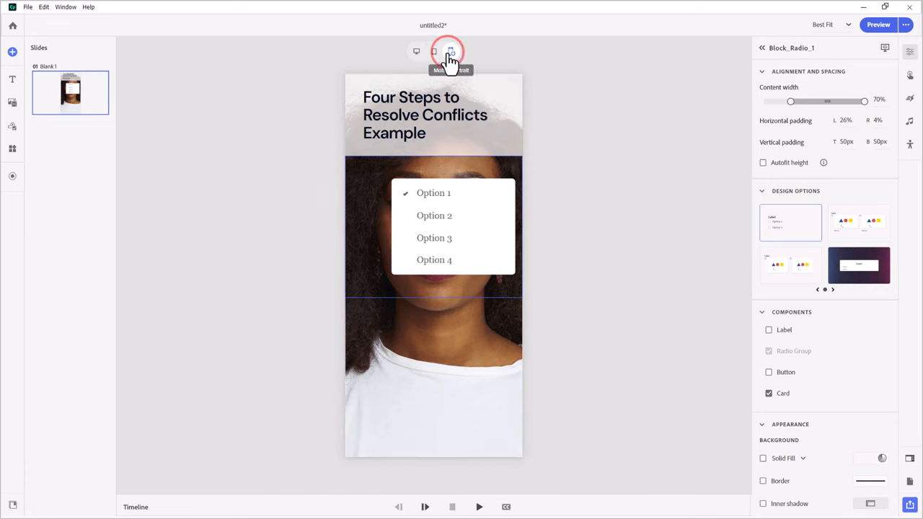
left_click(416, 52)
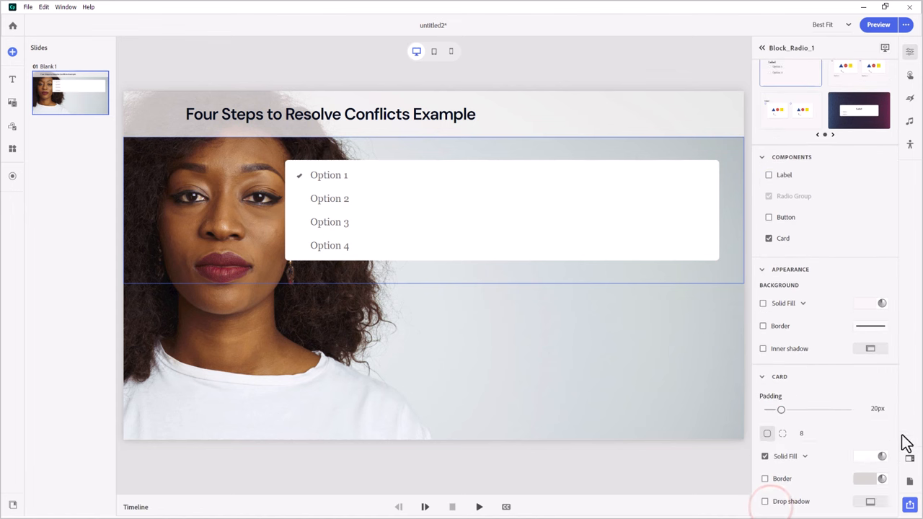
mouse_move(882, 429)
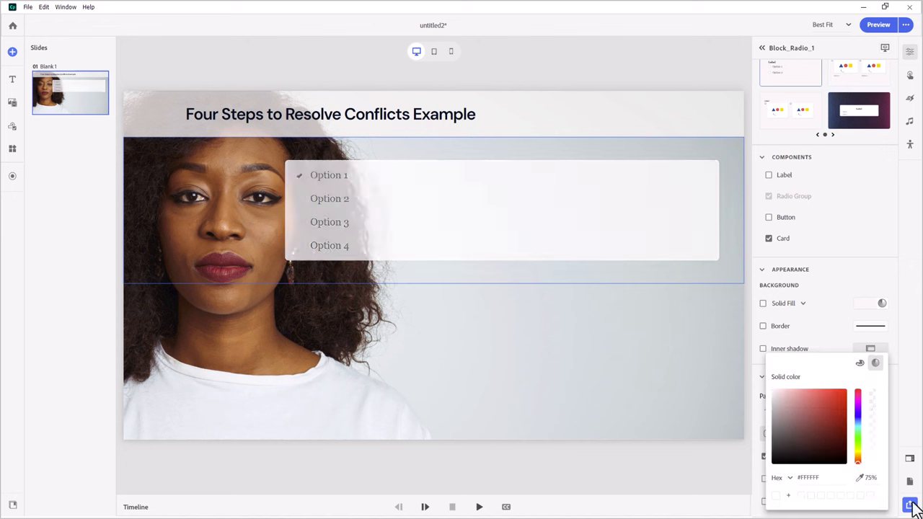
mouse_move(227, 220)
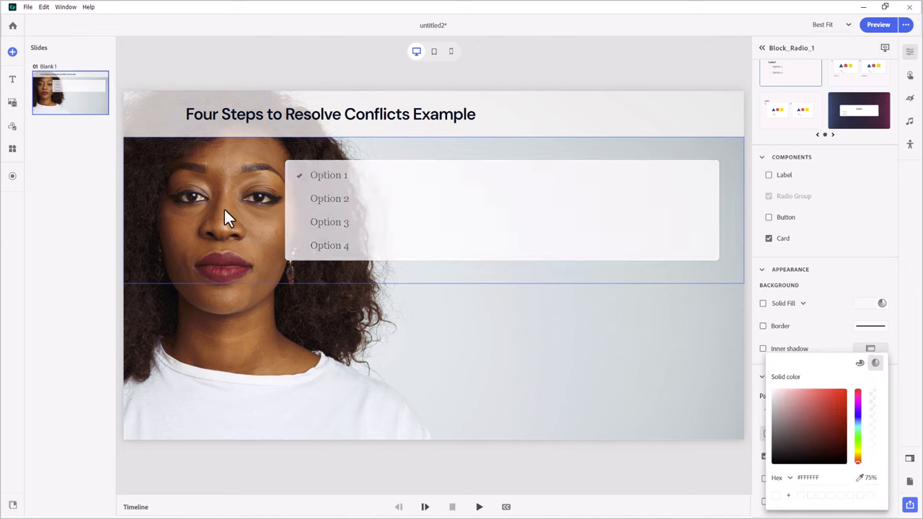
- Apply the card's 75% white fill and preview tablet and desktop layouts
left_click(434, 51)
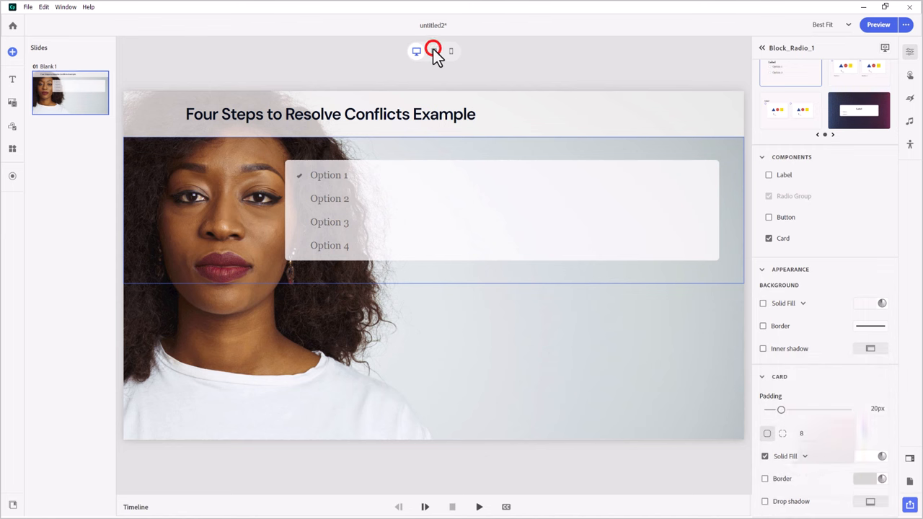
left_click(433, 51)
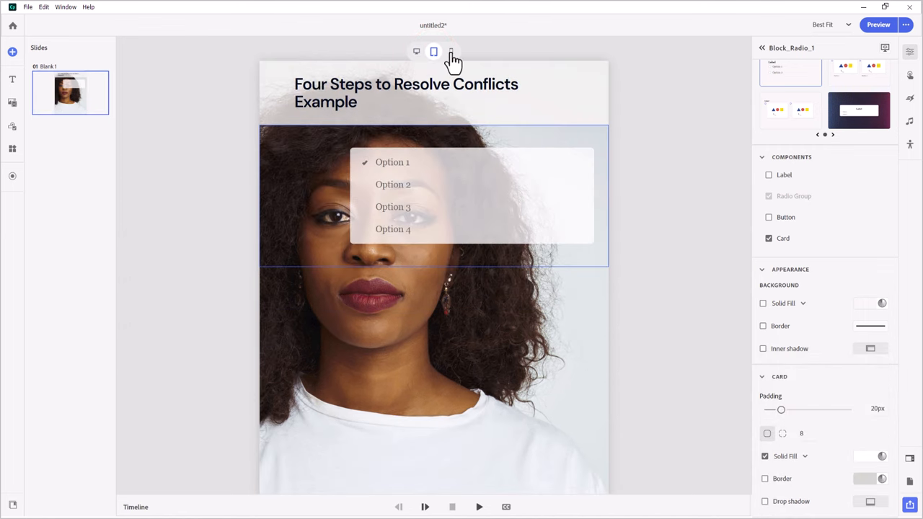
left_click(416, 51)
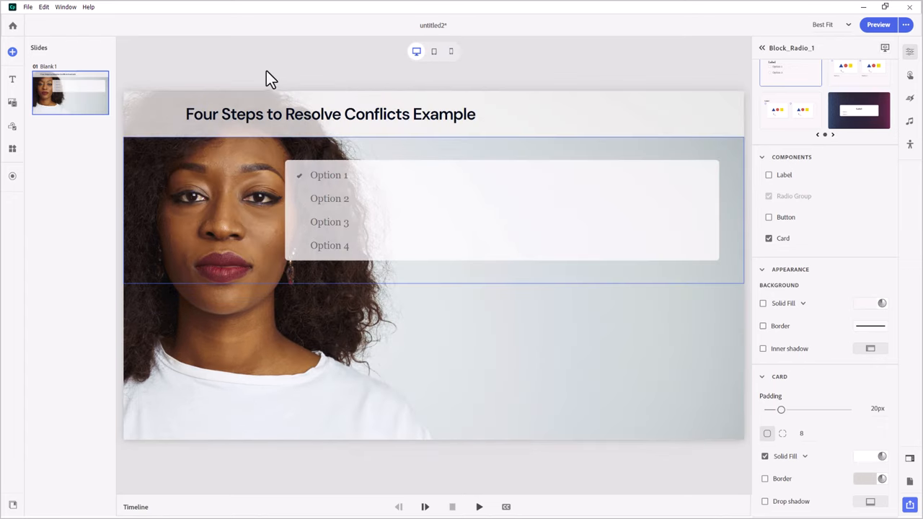
mouse_move(12, 103)
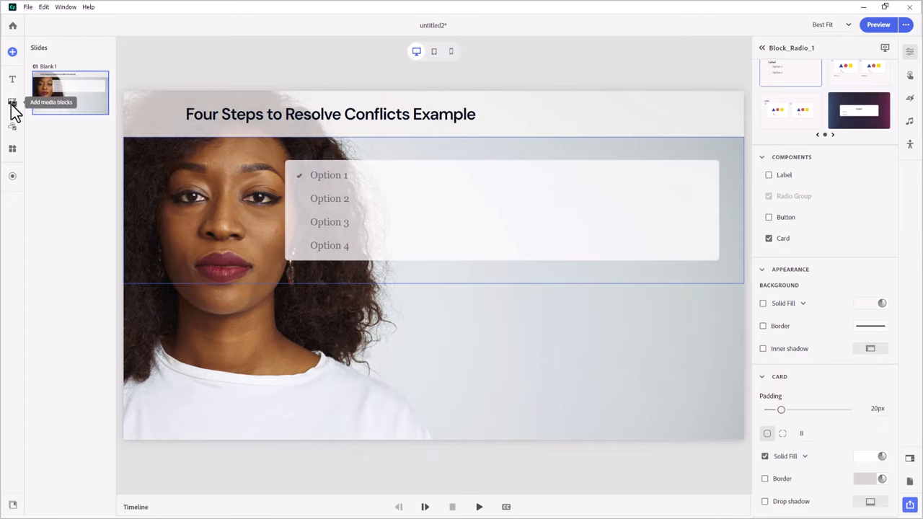
- Insert a Quotes media block below the radio card and give it a white Card background
left_click(12, 103)
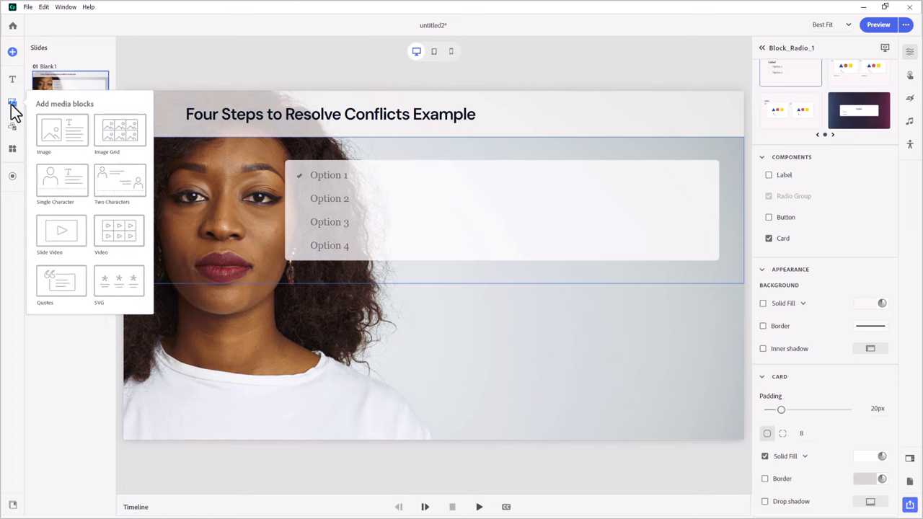
left_click(61, 281)
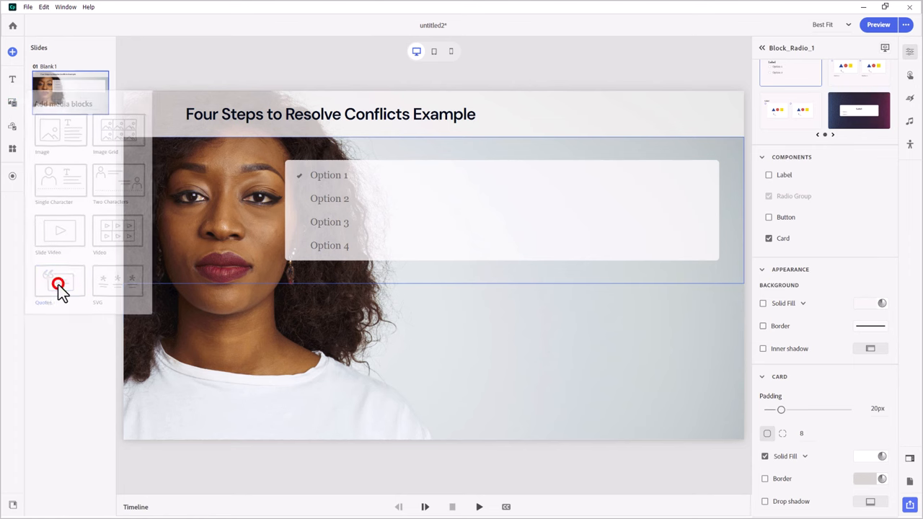
left_click(59, 283)
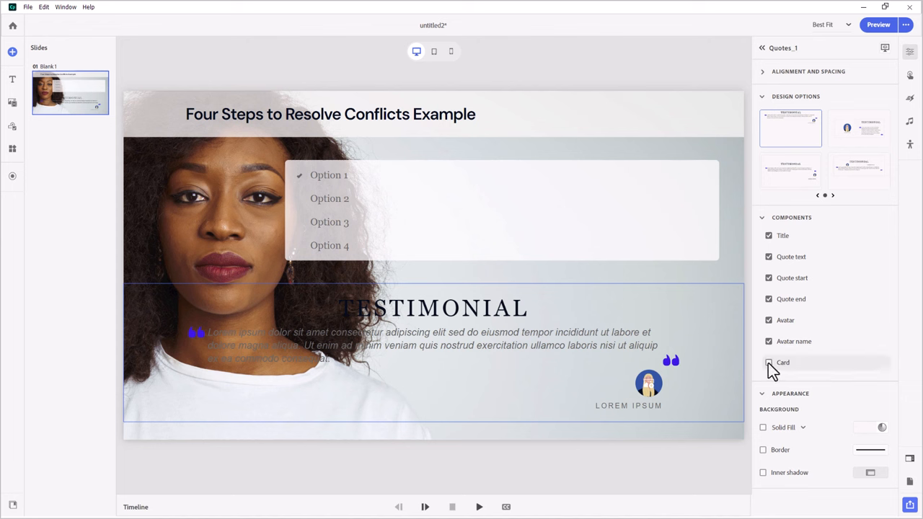
left_click(769, 362)
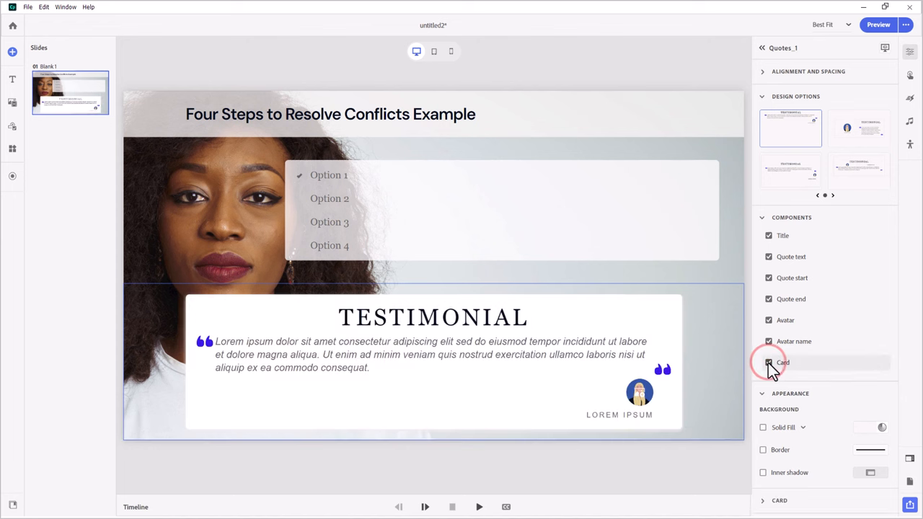
left_click(768, 362)
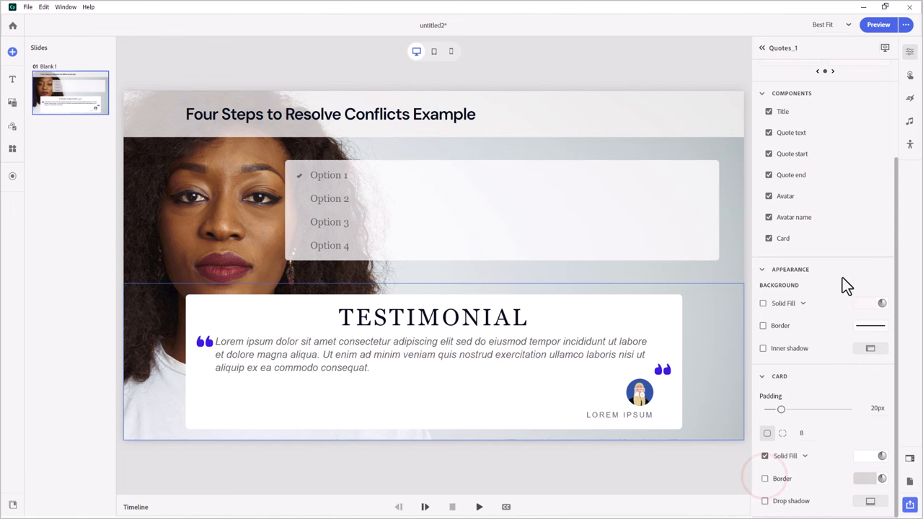
- Remove the quote's title, avatar and avatar name, and change its text to 'default state'
left_click(767, 112)
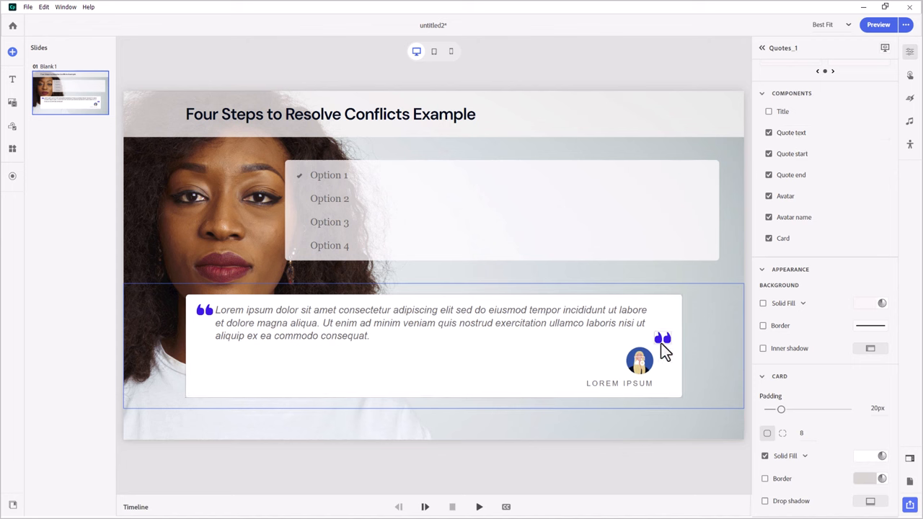
left_click(768, 195)
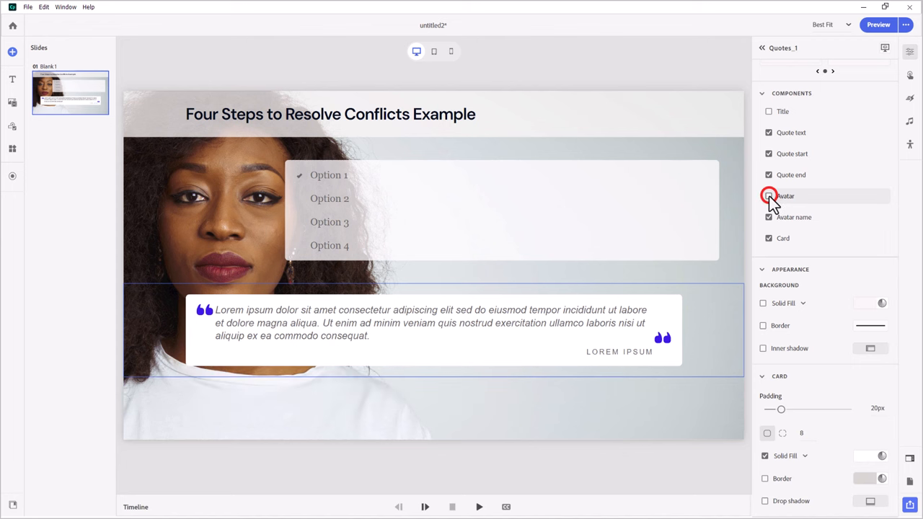
left_click(768, 196)
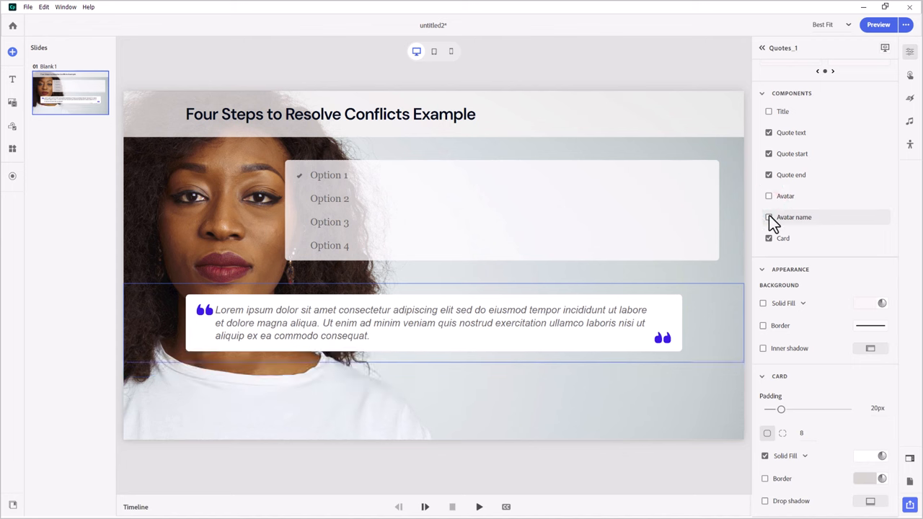
left_click(768, 217)
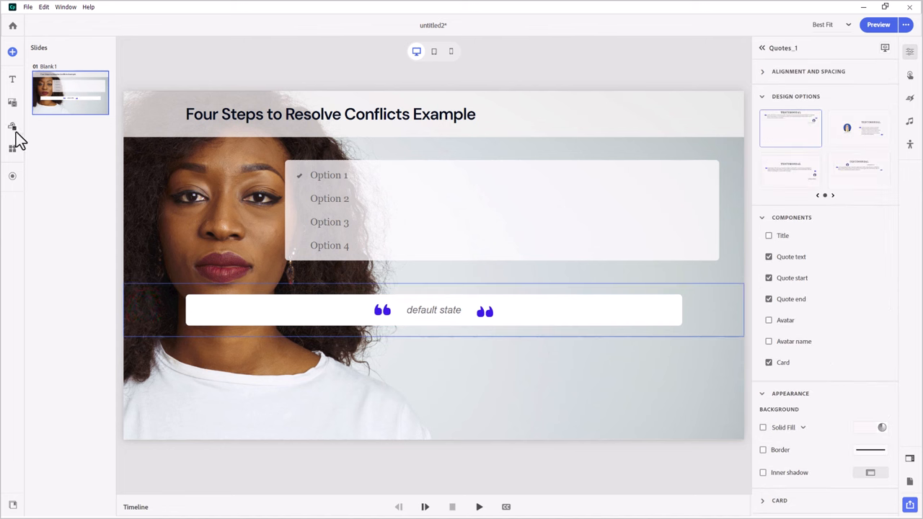
- Insert a Button block with two buttons distributed to opposite edges of the slide
left_click(13, 126)
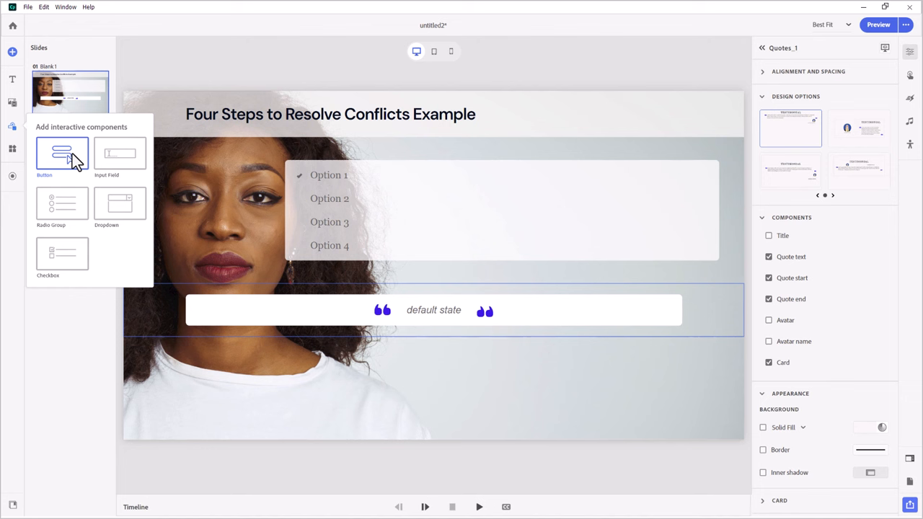
left_click(62, 155)
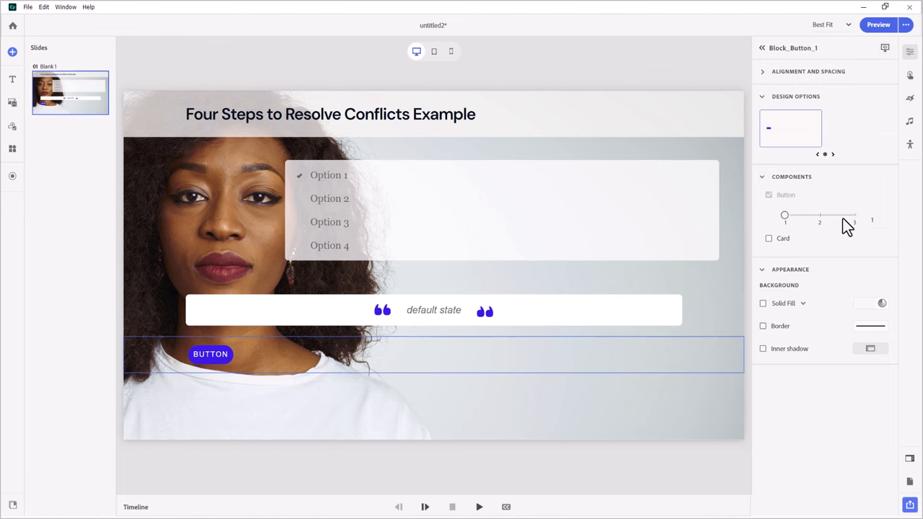
left_click(818, 195)
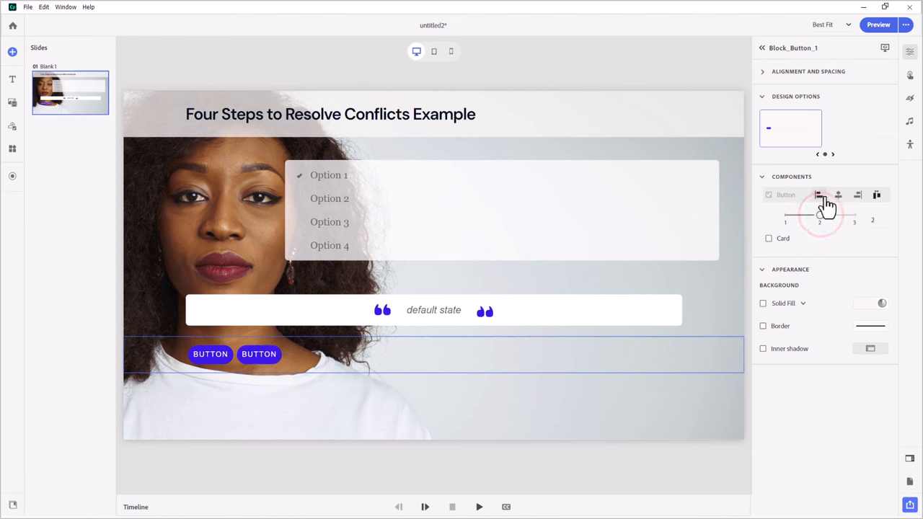
mouse_move(876, 194)
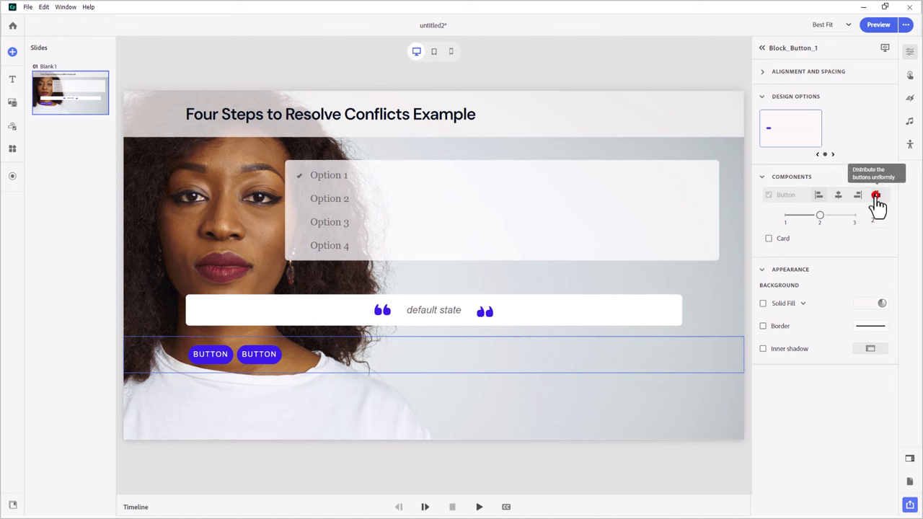
left_click(875, 195)
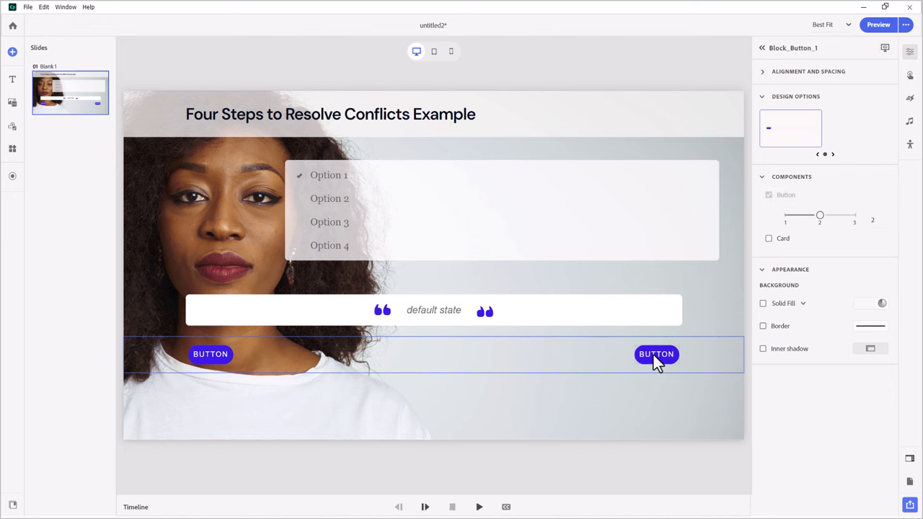
mouse_move(704, 376)
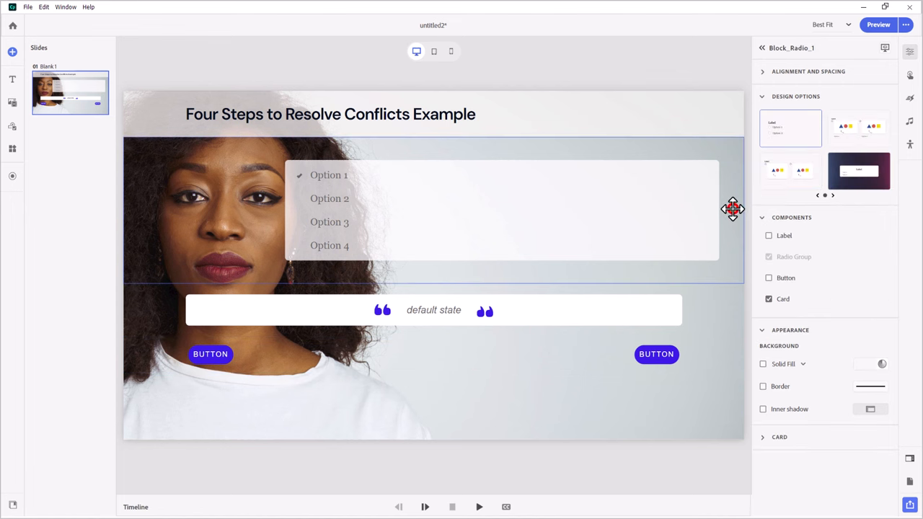
mouse_move(732, 209)
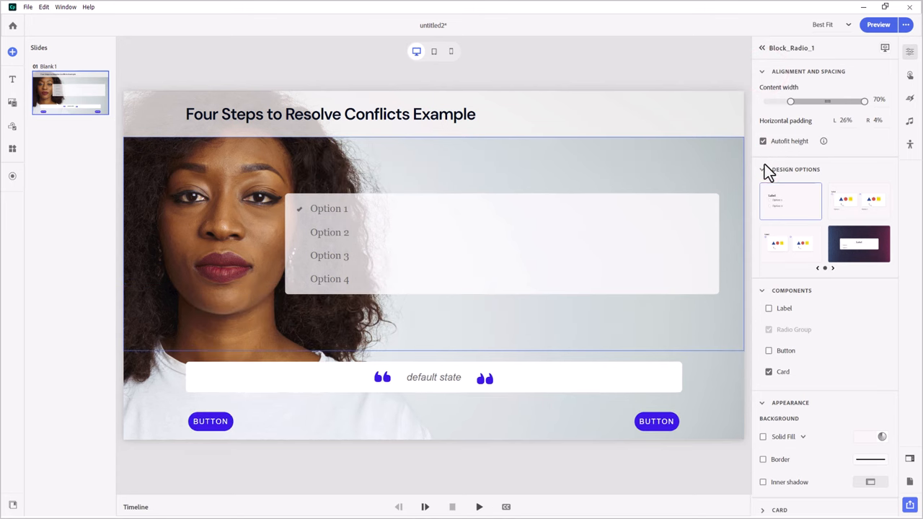
mouse_move(721, 212)
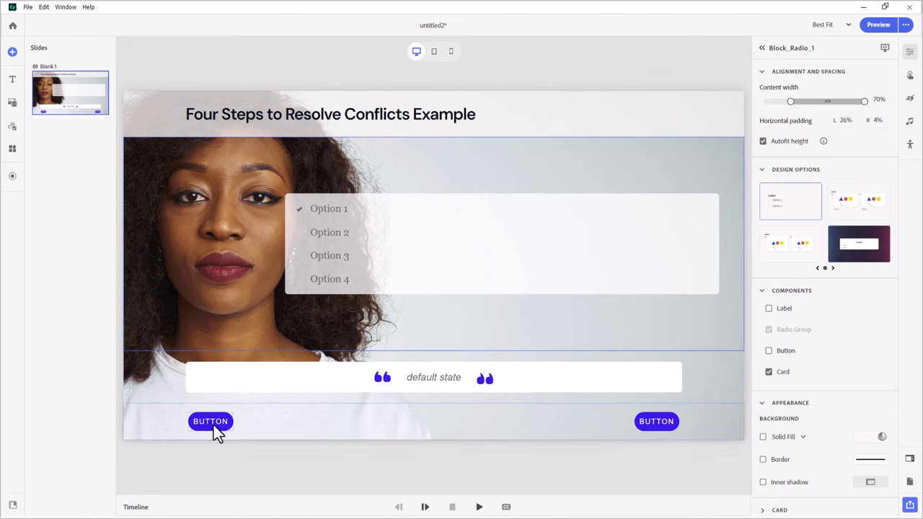
- Label the left button BACK and the right button NEXT
left_click(210, 421)
type("BACK")
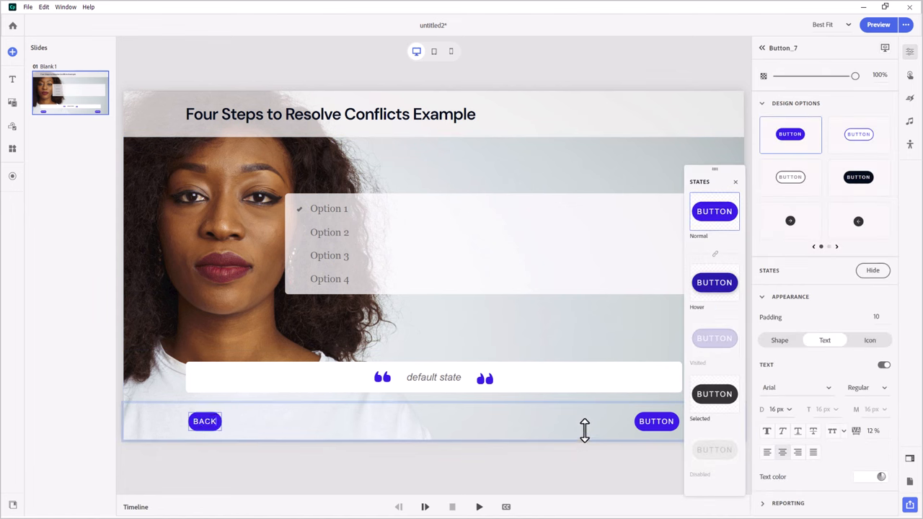
left_click(655, 421)
type("NEXT")
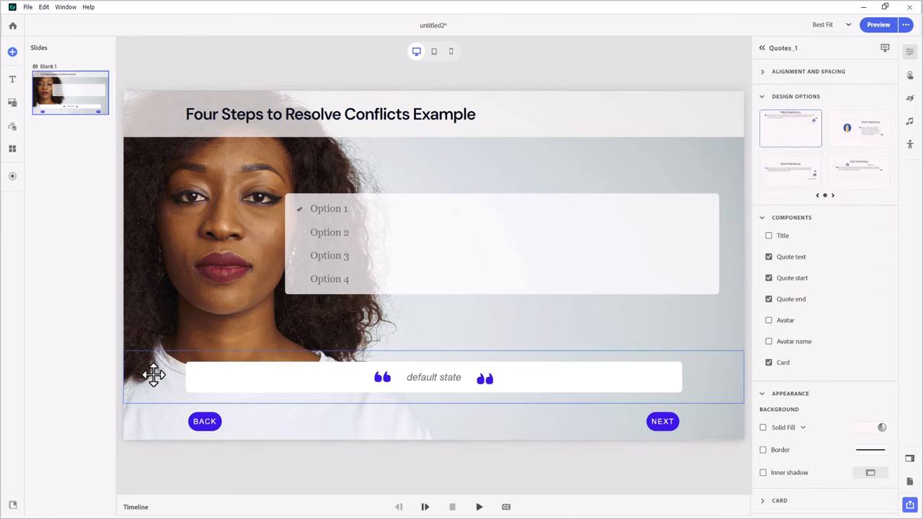
mouse_move(156, 375)
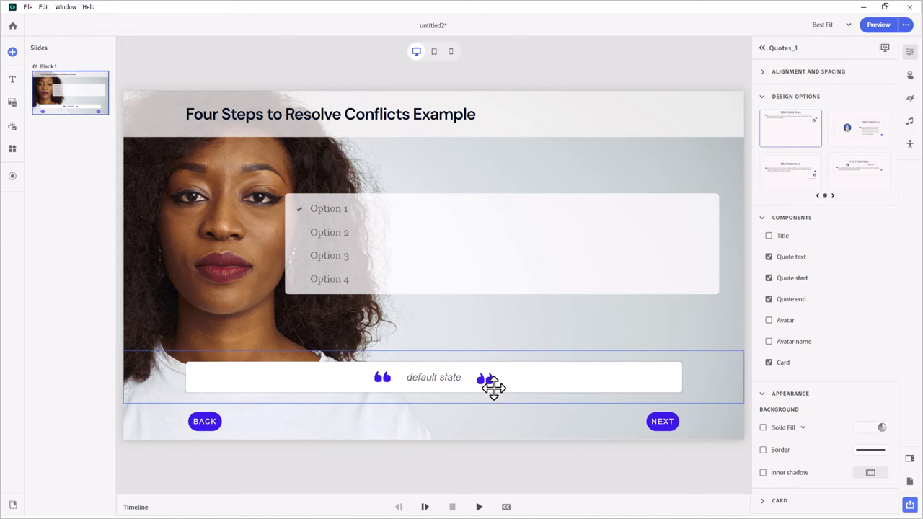
mouse_move(279, 386)
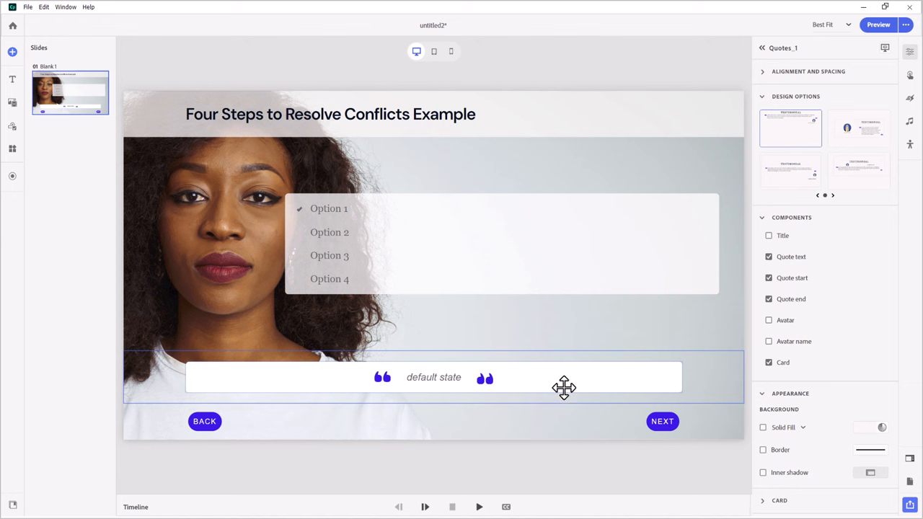
mouse_move(492, 380)
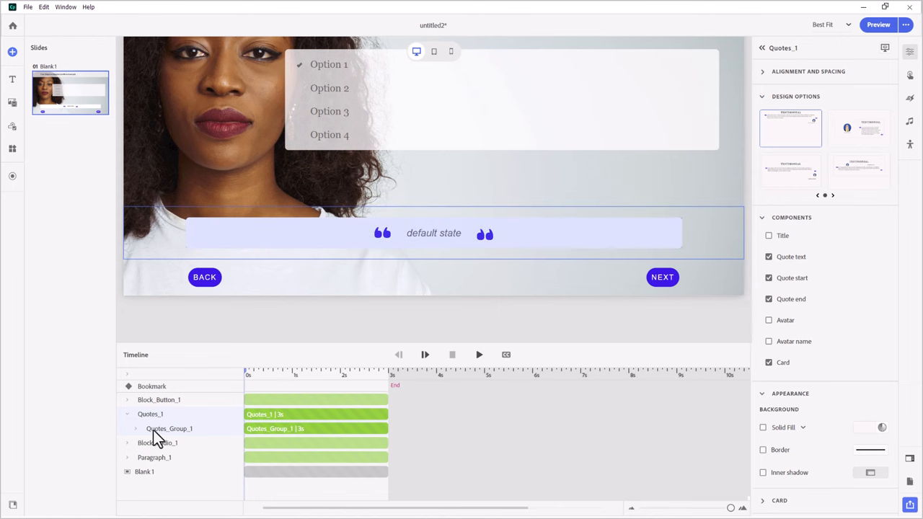
- Select Quotes_Group_1 nested inside the Quotes_1 block in the Timeline
left_click(169, 428)
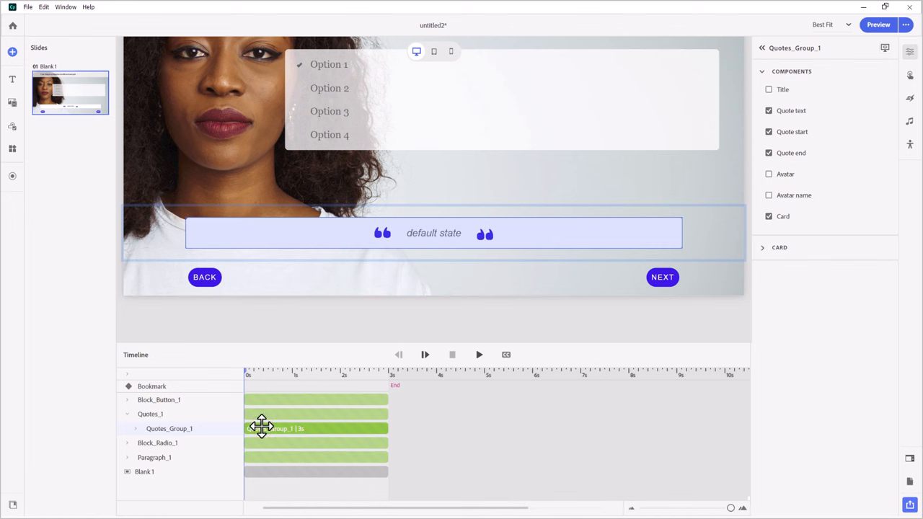
mouse_move(304, 430)
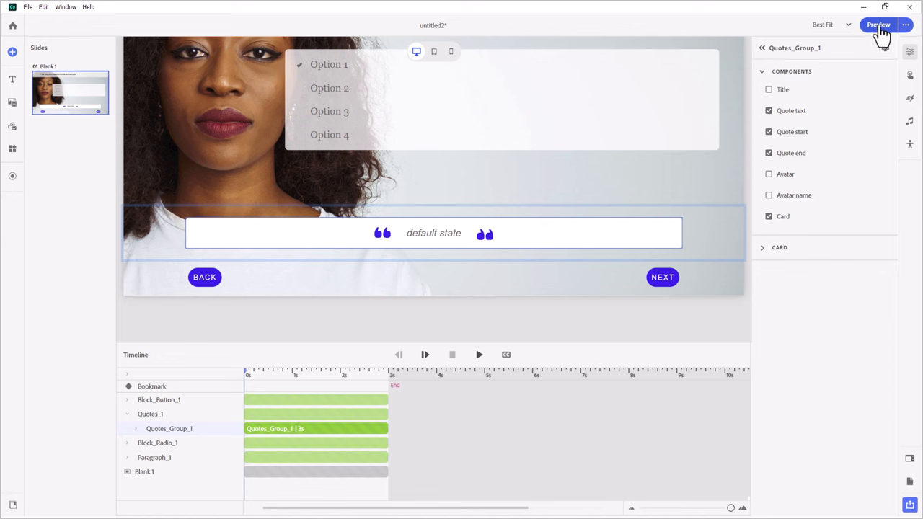
- Preview the slide, then switch off Show Playbar in Project properties
left_click(879, 23)
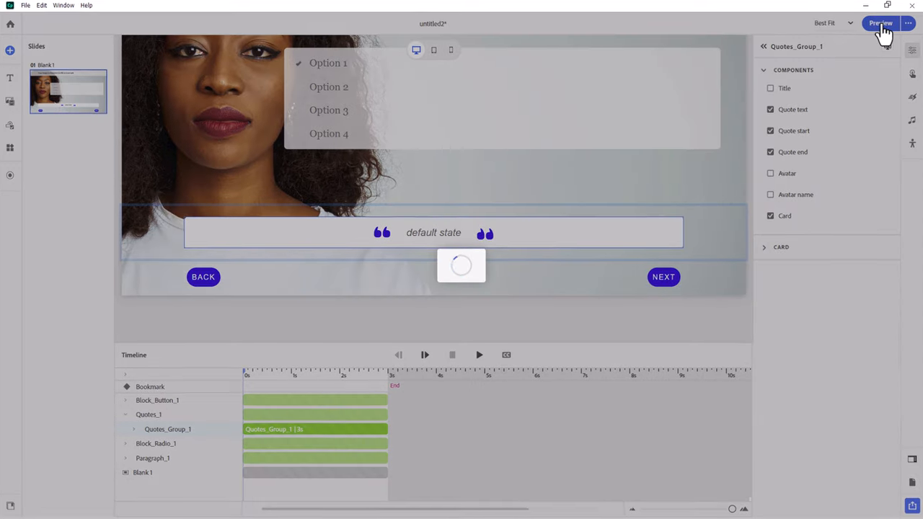
left_click(881, 23)
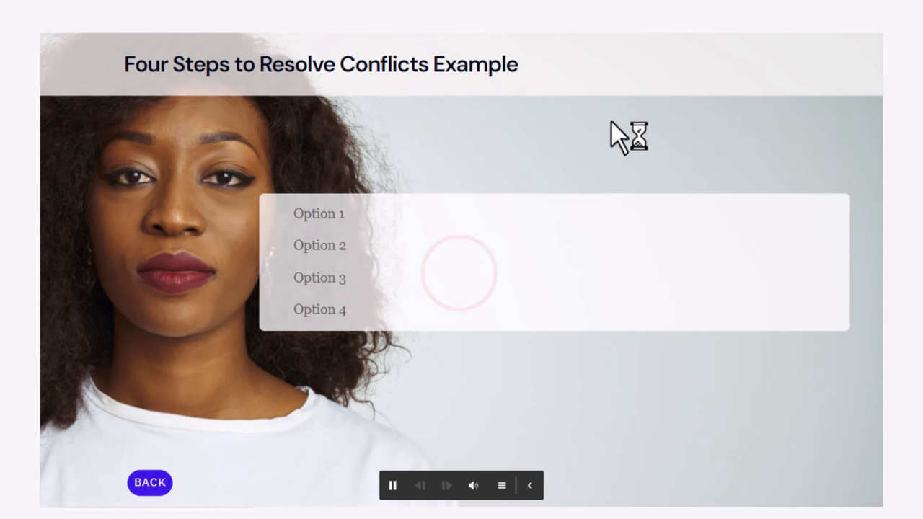
left_click(393, 484)
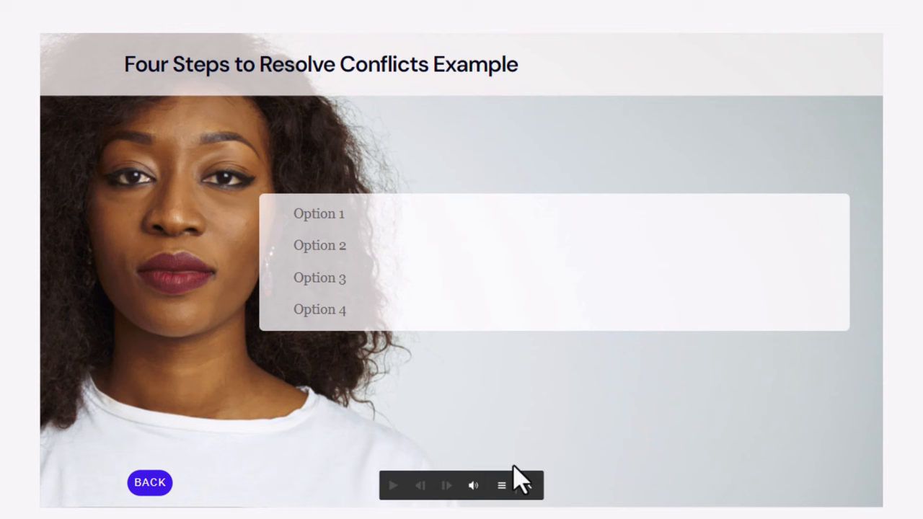
left_click_drag(462, 485, 690, 135)
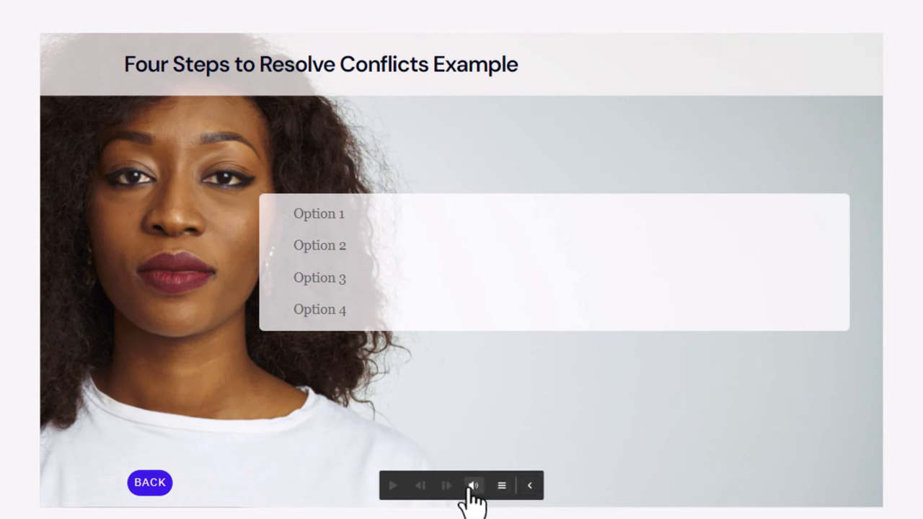
left_click(474, 485)
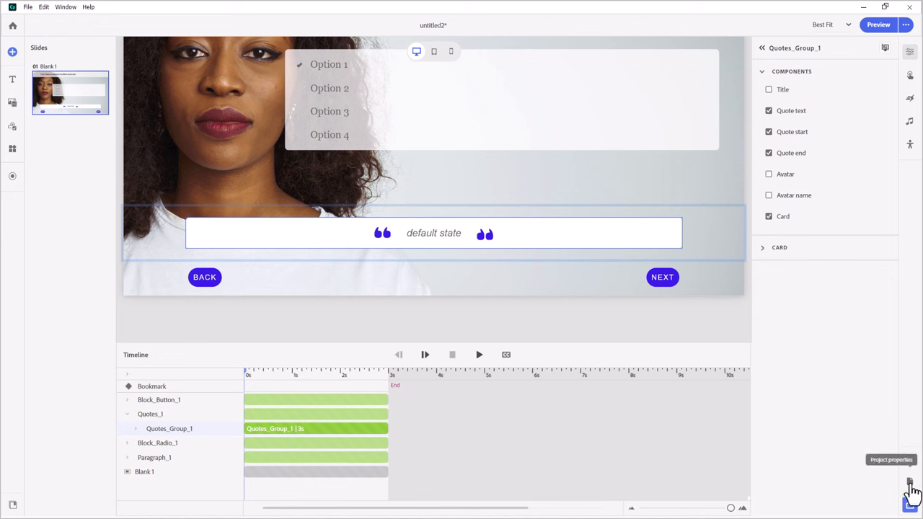
left_click(909, 483)
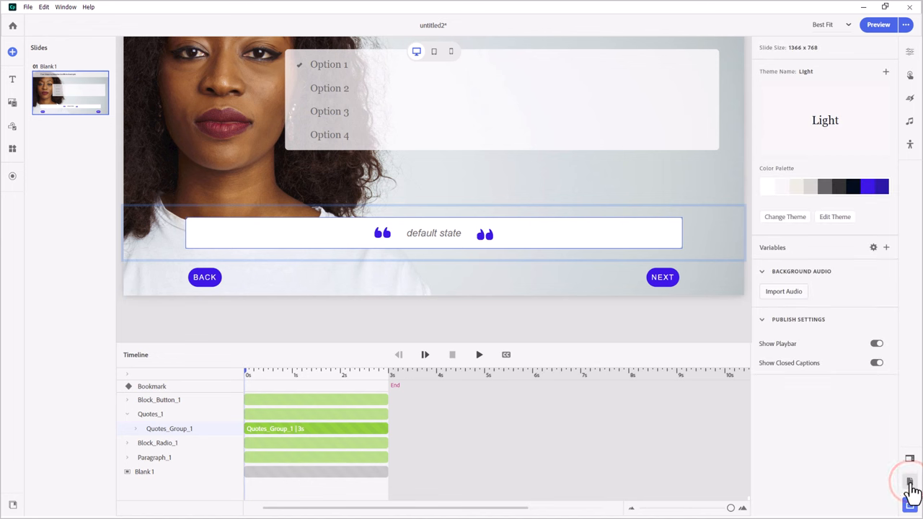
left_click(876, 343)
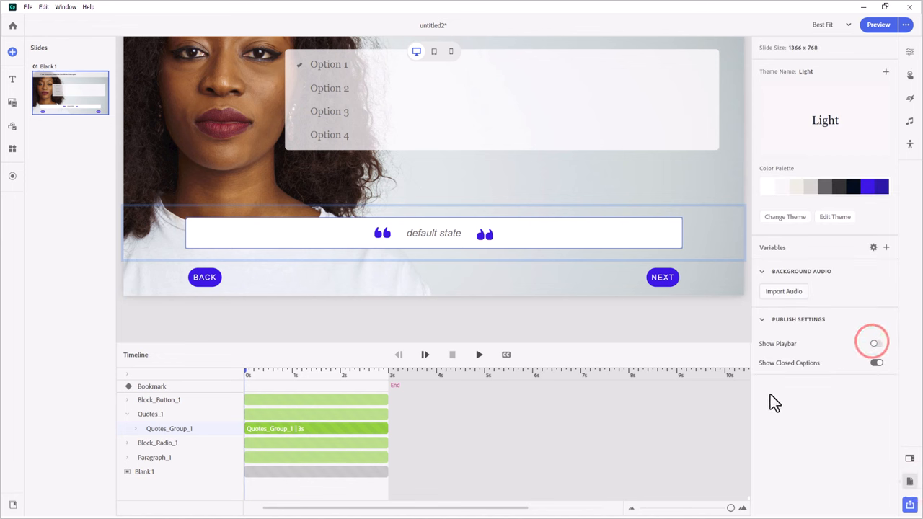